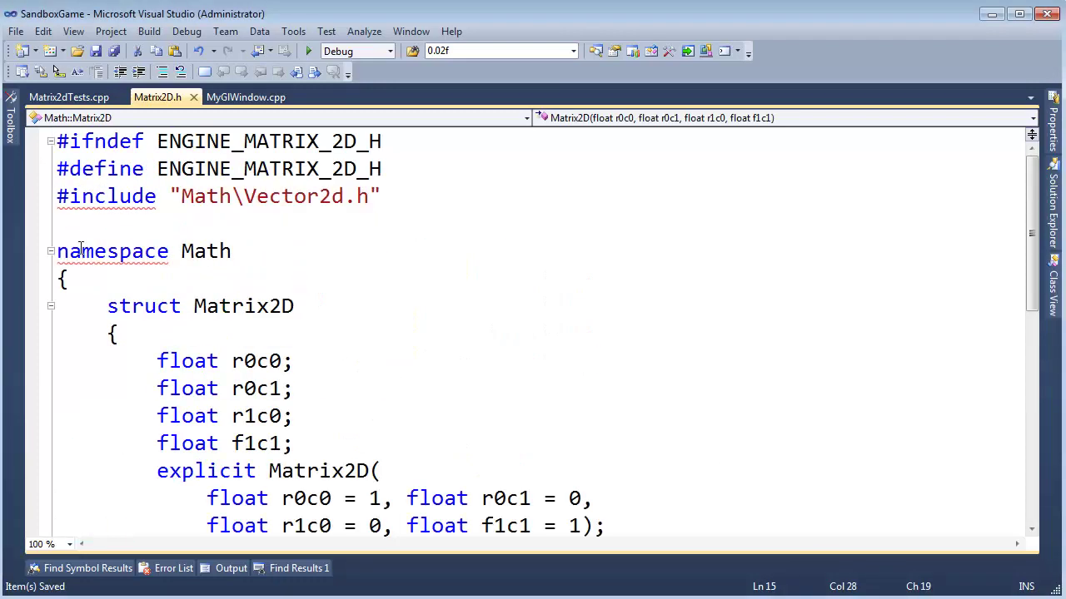
Step: Replace the //Vector2d comment inside the struct with the start of 'Vector2D operator*'
{"action": "scroll", "scroll_direction": "down", "scroll_amount": 3}
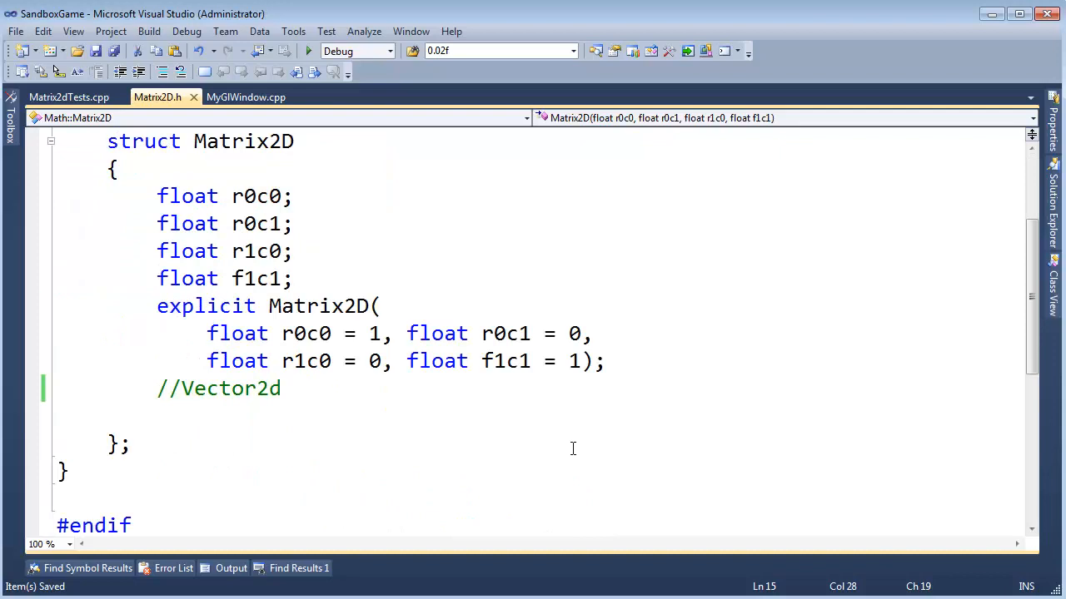
{"action": "key", "text": "enter"}
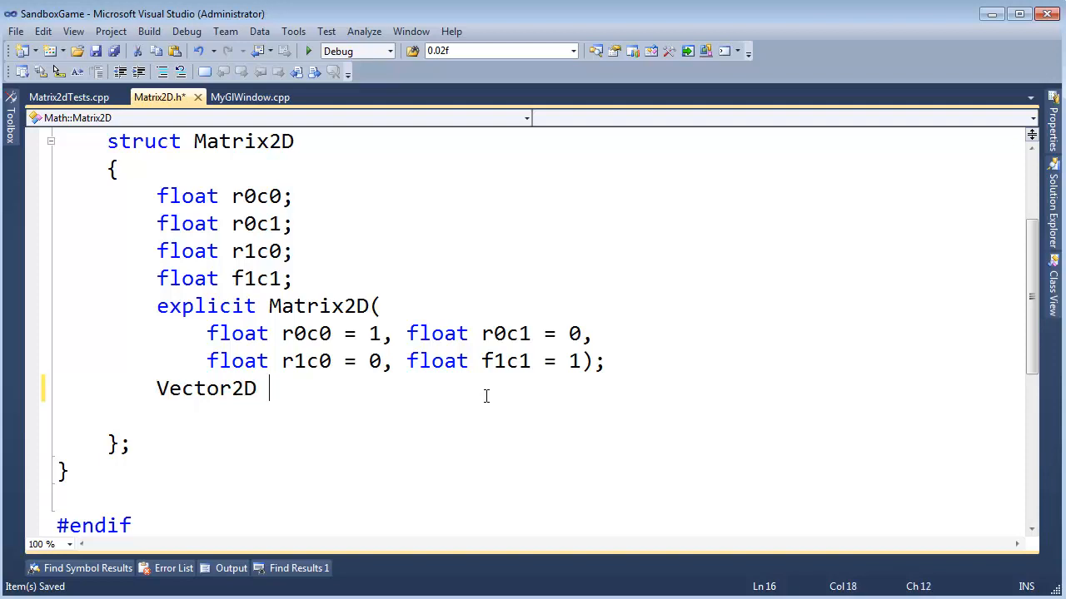
{"action": "type", "text": "oper"}
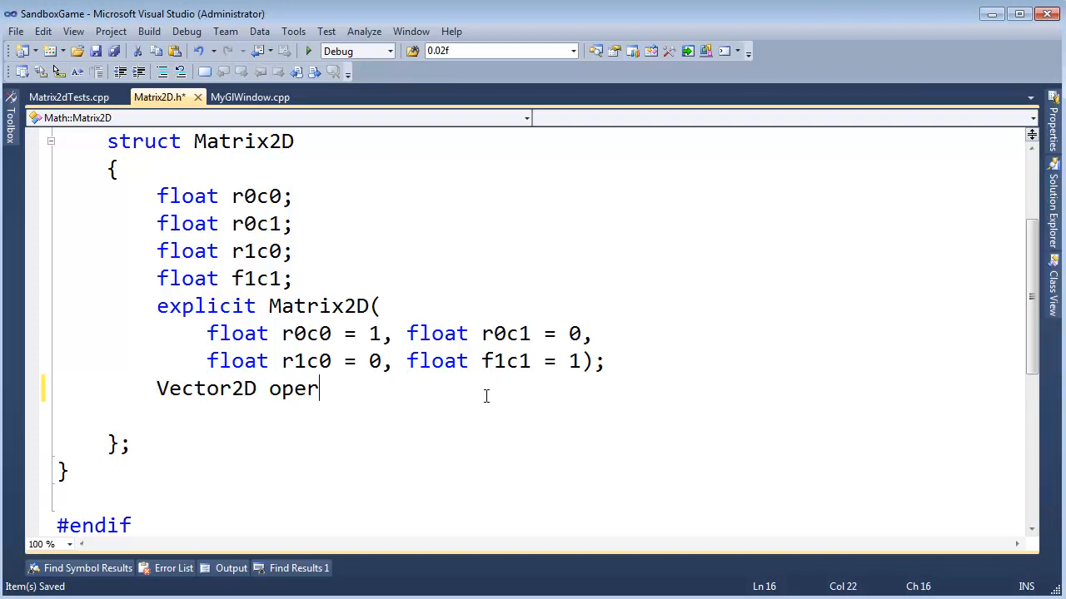
{"action": "type", "text": "ator*"}
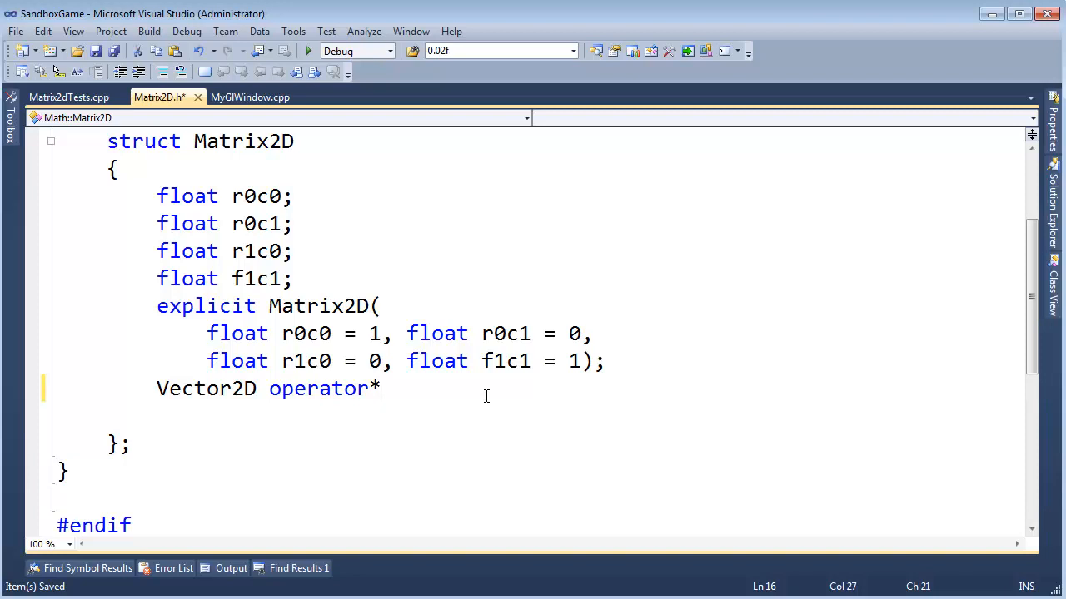
{"action": "left_click", "coordinate": [381, 390]}
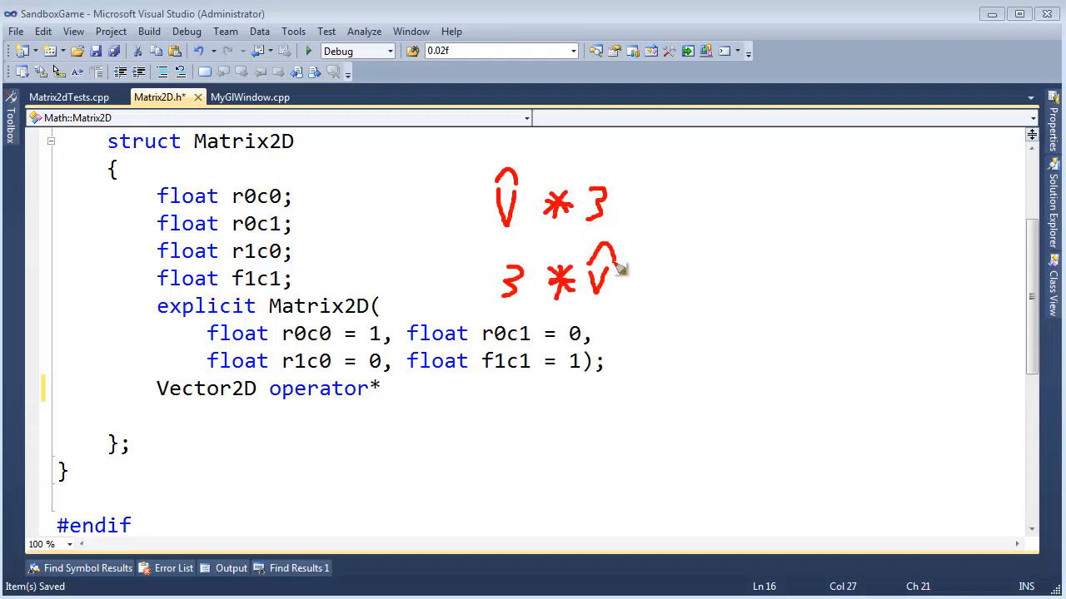
{"action": "mouse_move", "coordinate": [583, 229]}
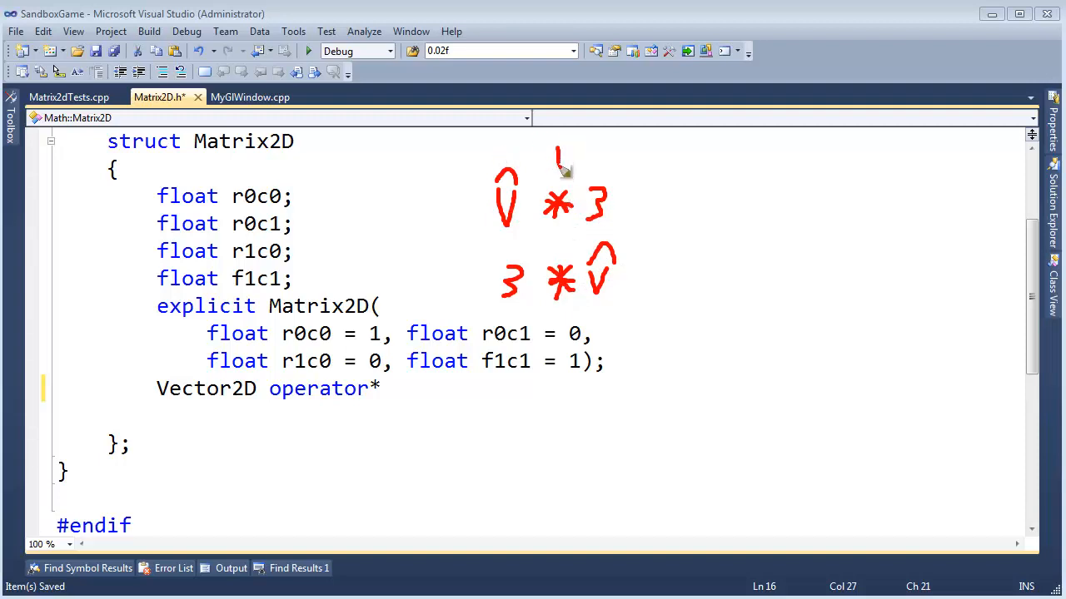
{"action": "mouse_move", "coordinate": [646, 336]}
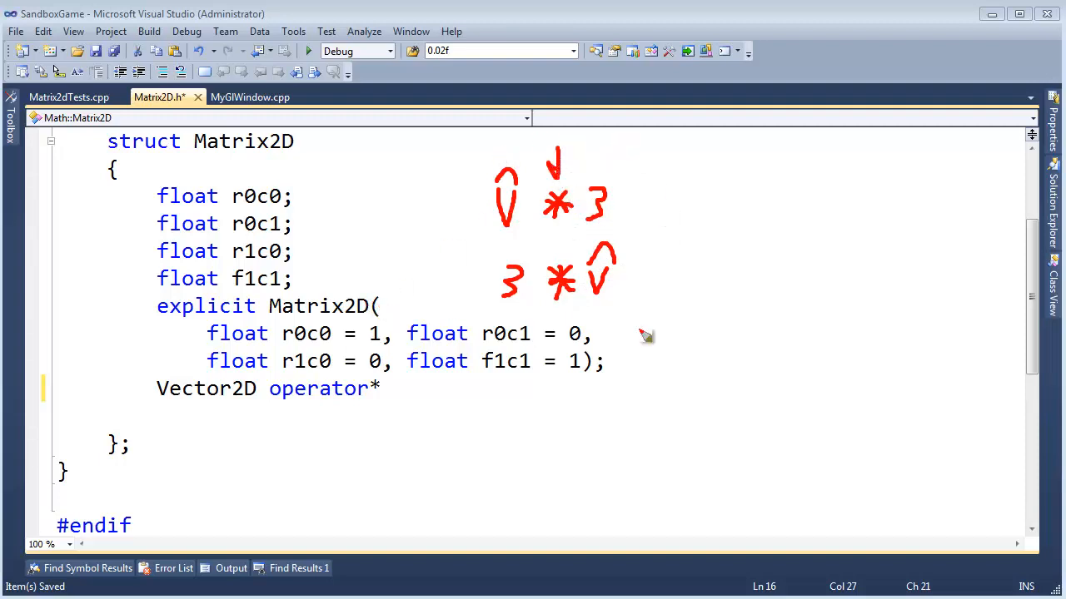
{"action": "mouse_move", "coordinate": [696, 360]}
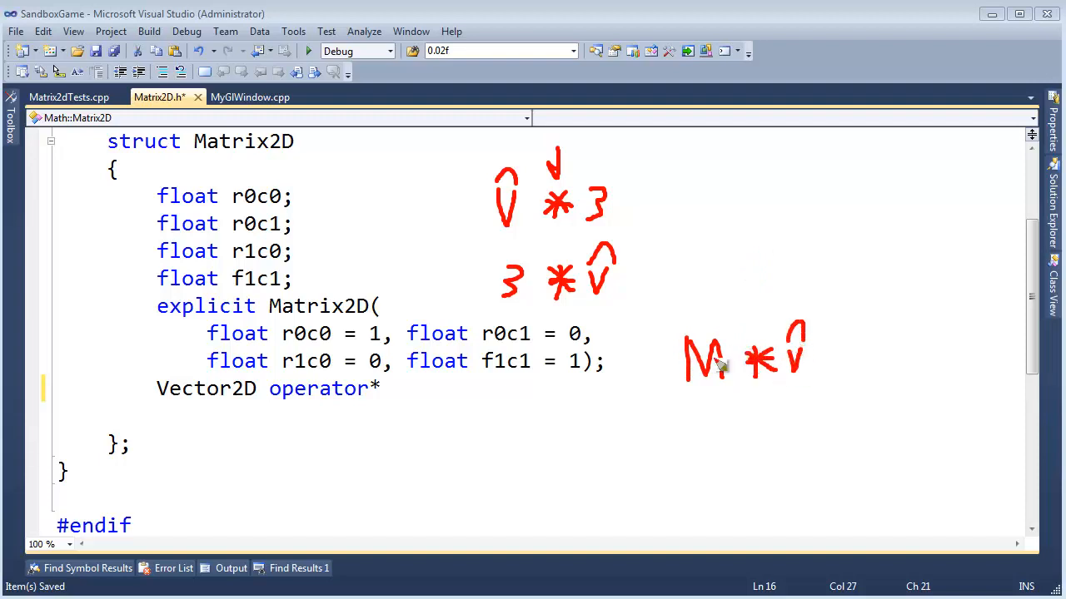
{"action": "mouse_move", "coordinate": [363, 325]}
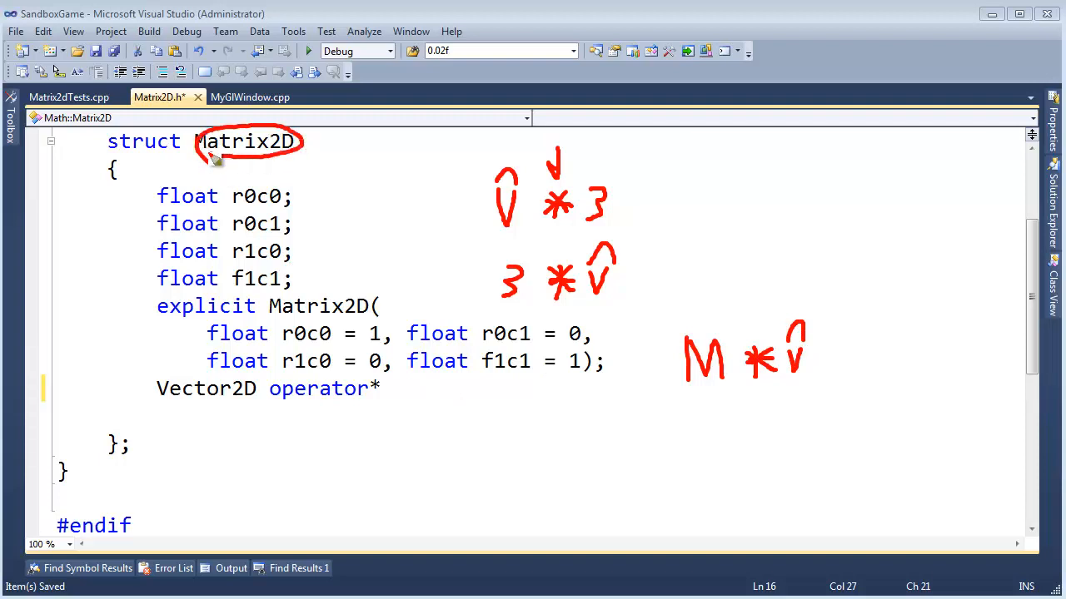
{"action": "mouse_move", "coordinate": [320, 289]}
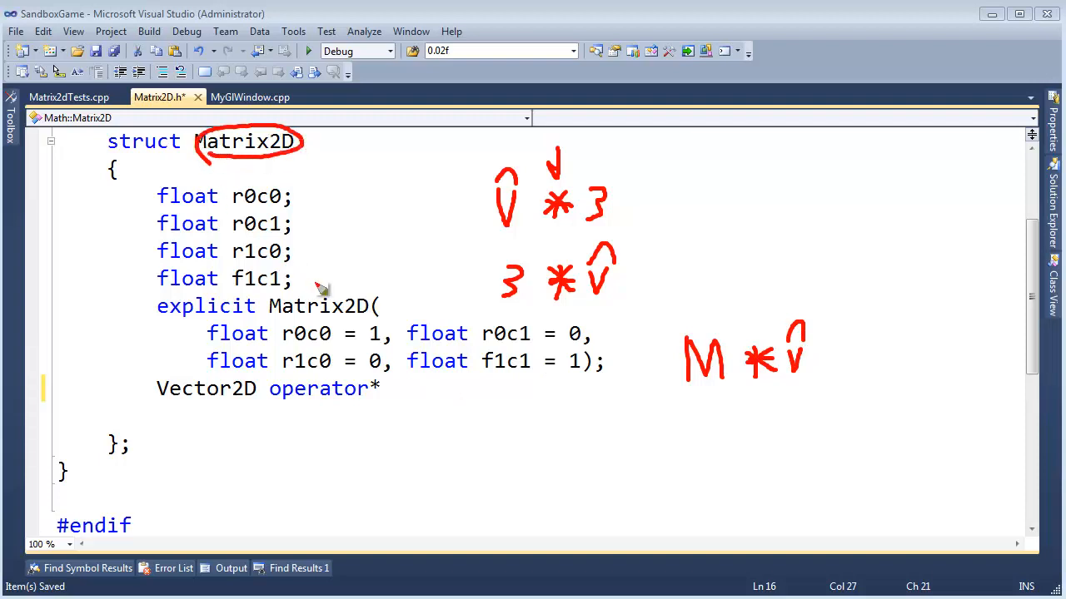
{"action": "mouse_move", "coordinate": [253, 186]}
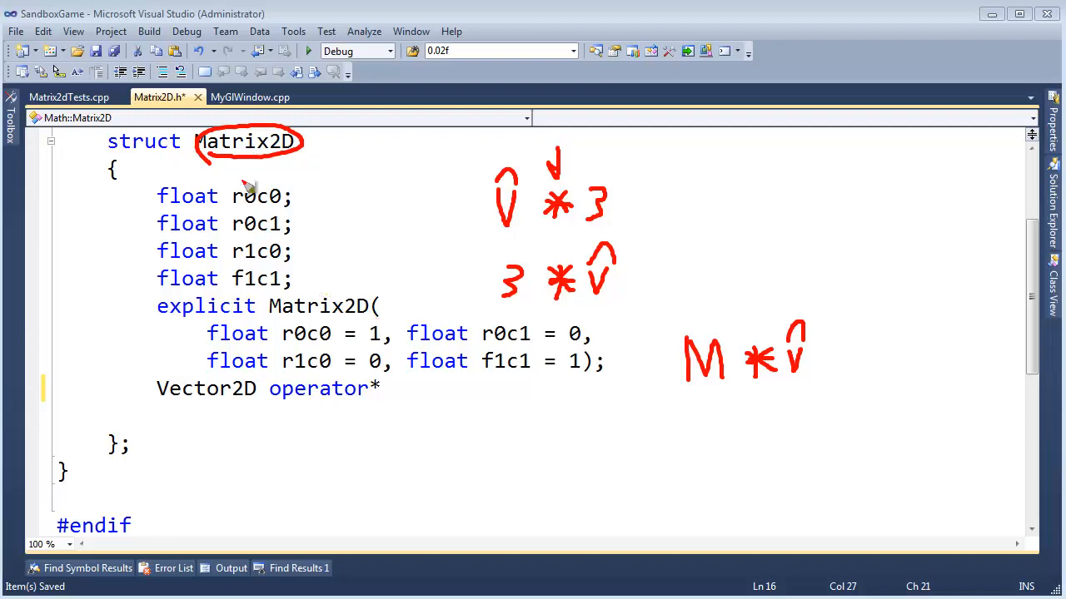
{"action": "mouse_move", "coordinate": [315, 158]}
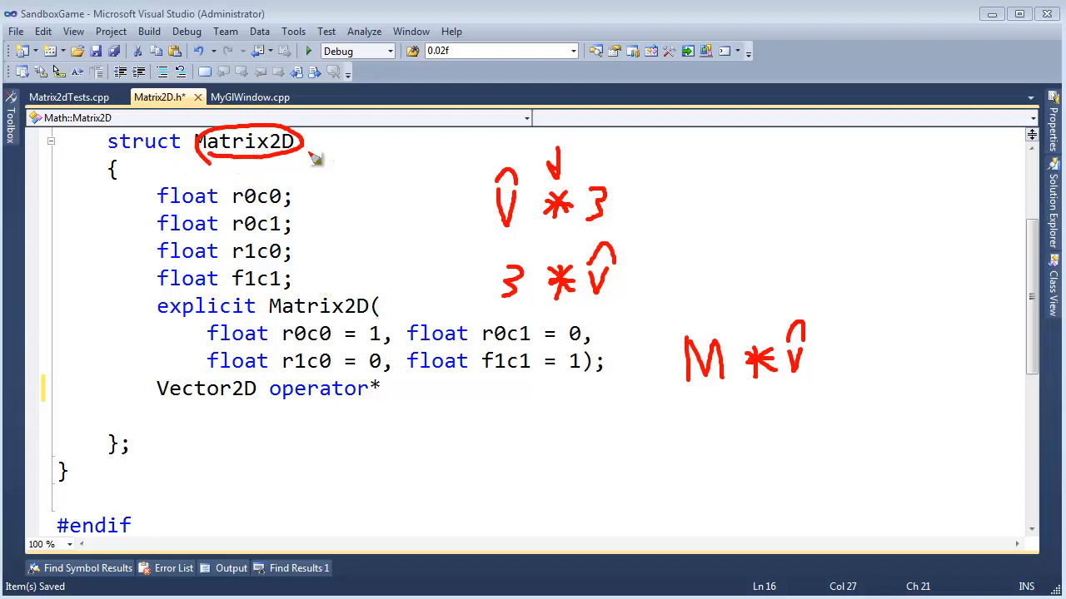
{"action": "left_click_drag", "start_coordinate": [684, 391], "coordinate": [719, 393]}
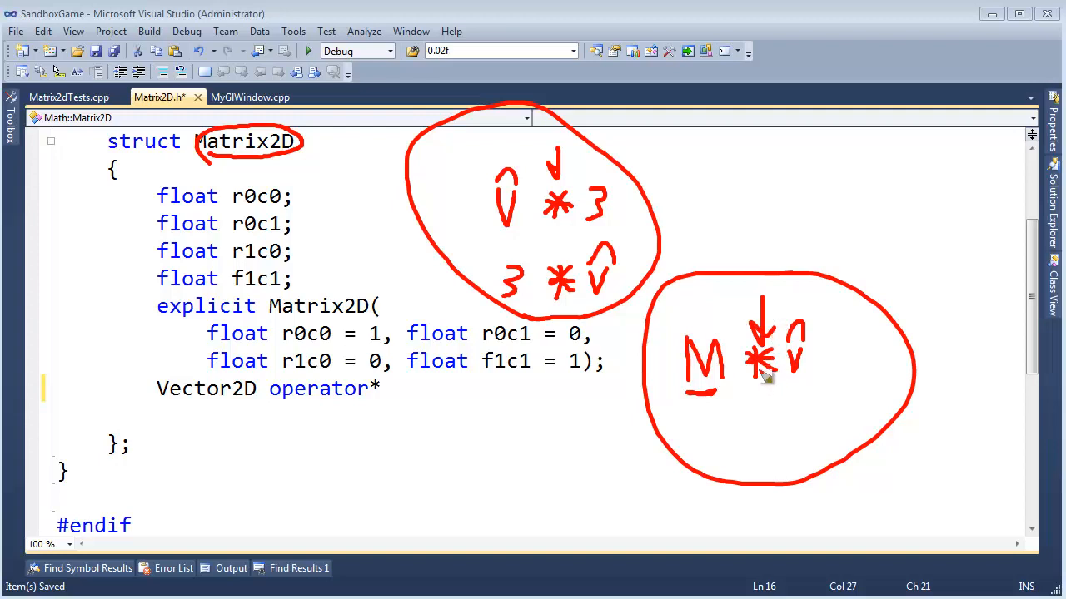
{"action": "mouse_move", "coordinate": [752, 393]}
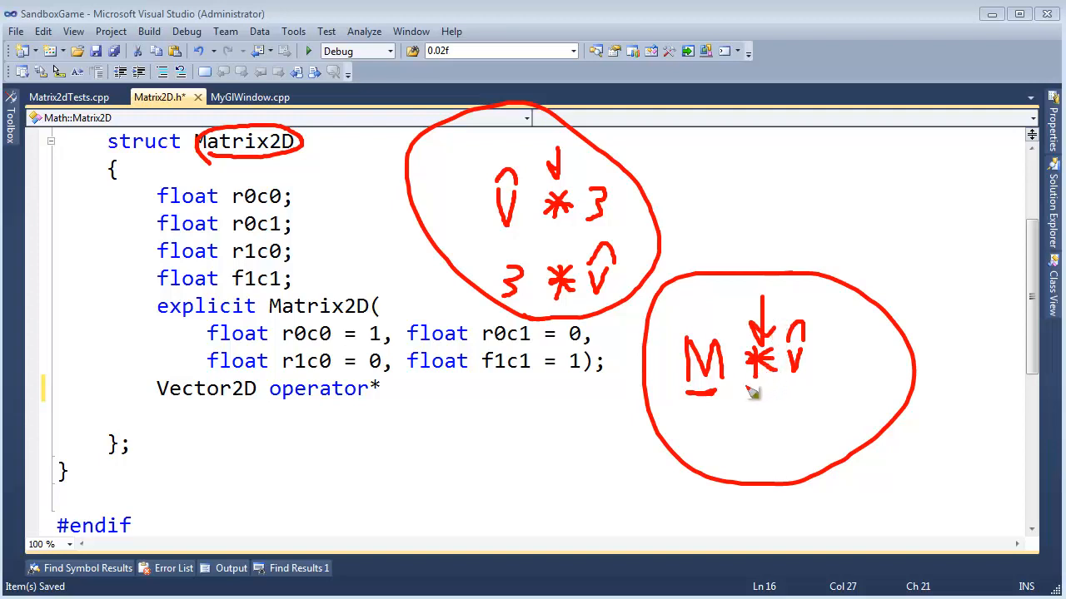
{"action": "mouse_move", "coordinate": [716, 386]}
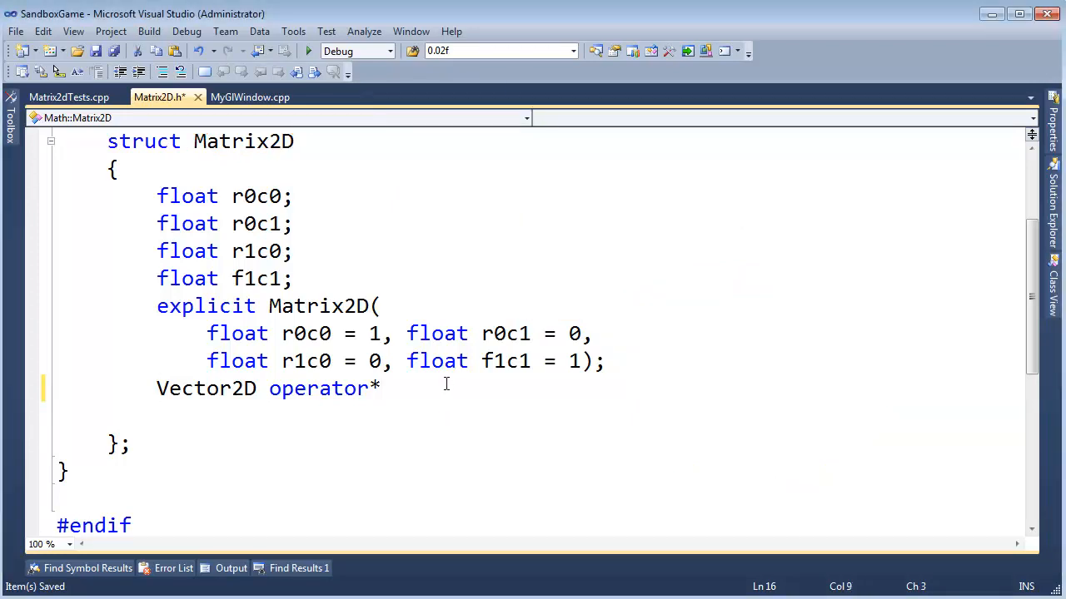
Step: Mark operator* inline and give it a first parameter 'const Matrix2D& left'
{"action": "type", "text": "inline"}
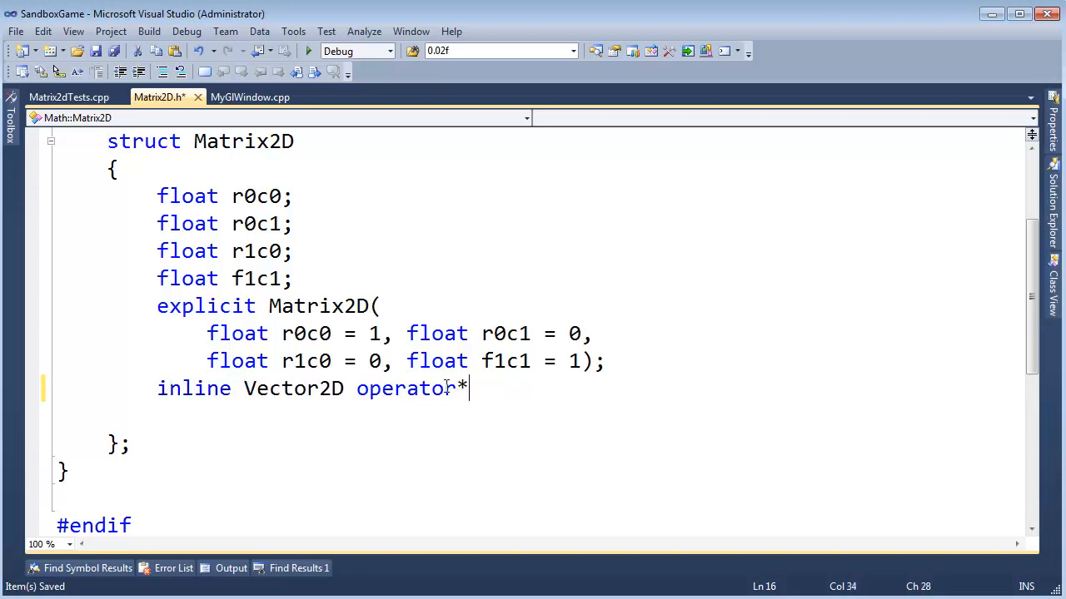
{"action": "left_click", "coordinate": [379, 307]}
{"action": "type", "text": "inline "}
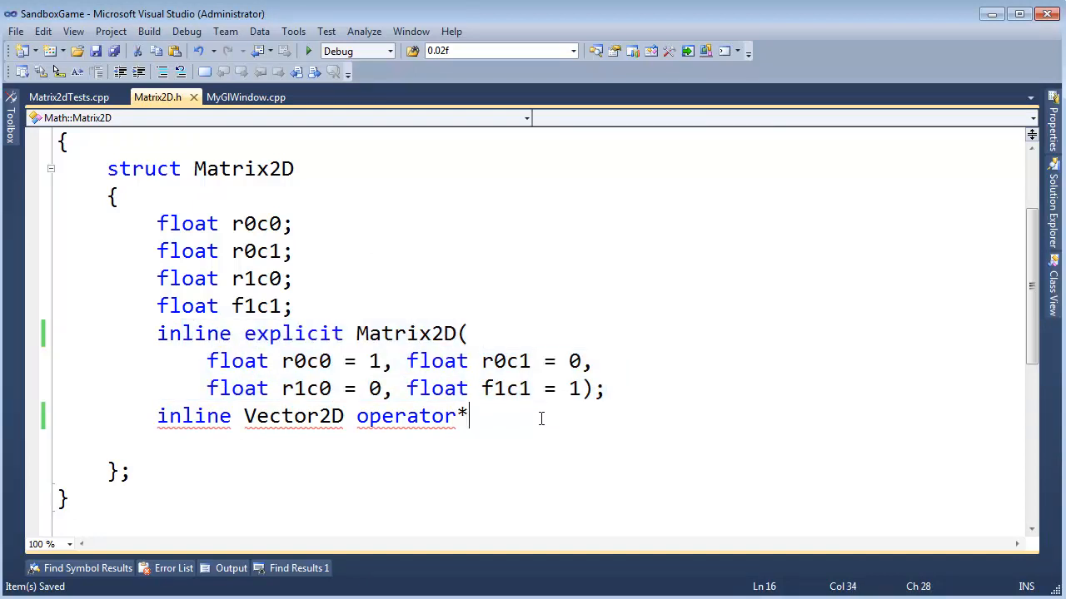
{"action": "type", "text": "(c"}
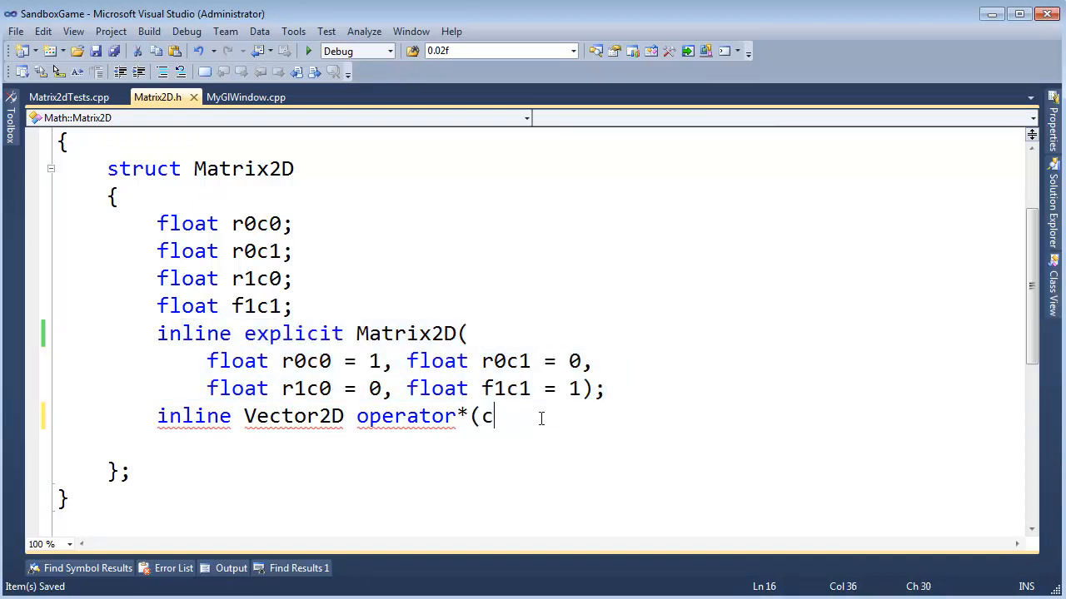
{"action": "type", "text": "onst Matrix2d"}
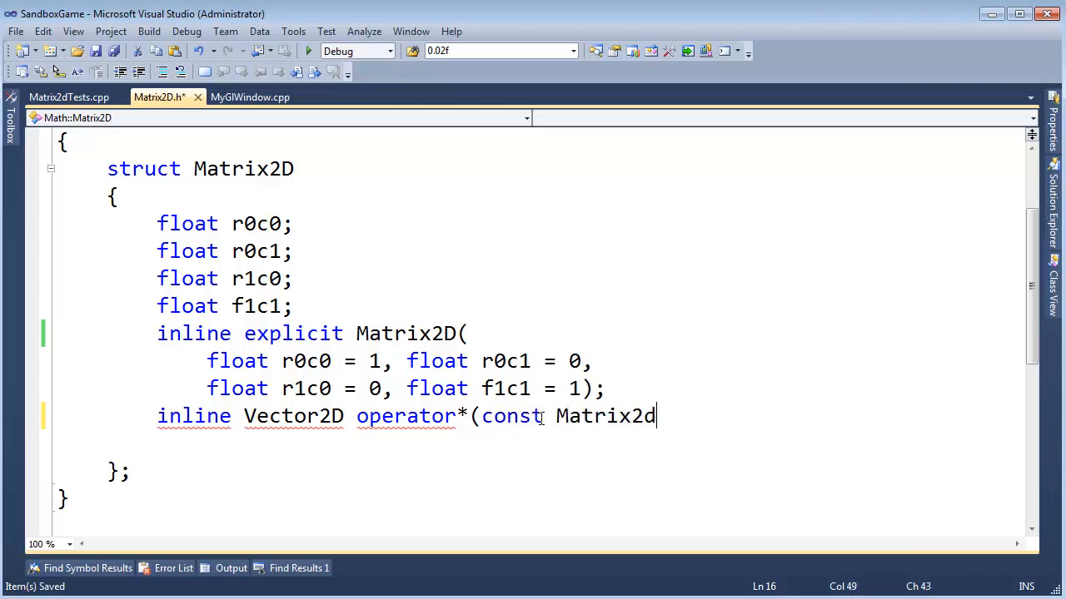
{"action": "type", "text": "& left,"}
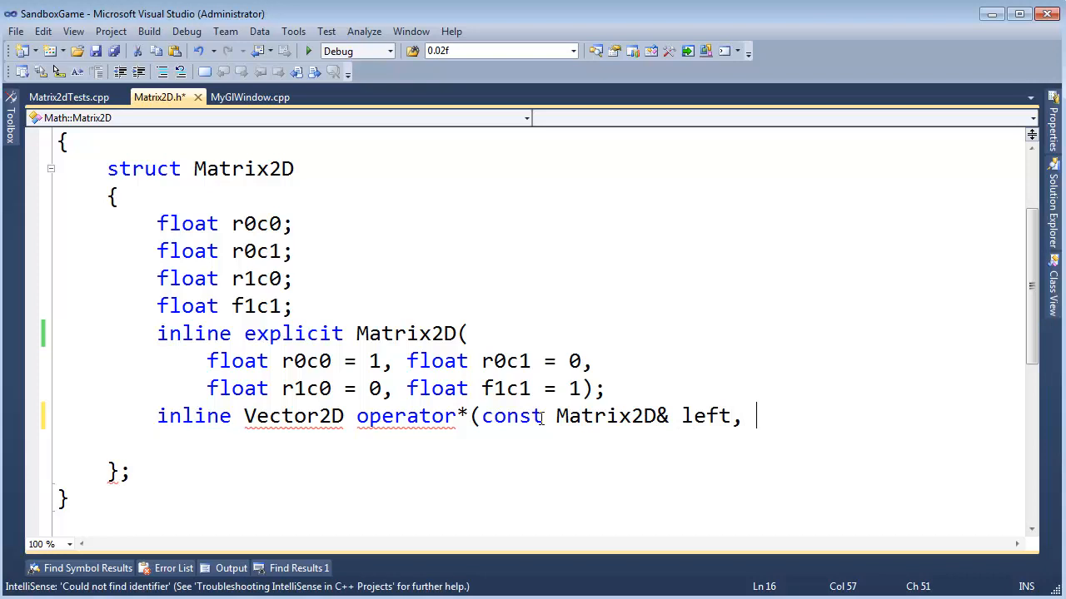
Step: Add the second parameter 'const Vector2D& right' and put each parameter on its own line
{"action": "type", "text": "const Vector"}
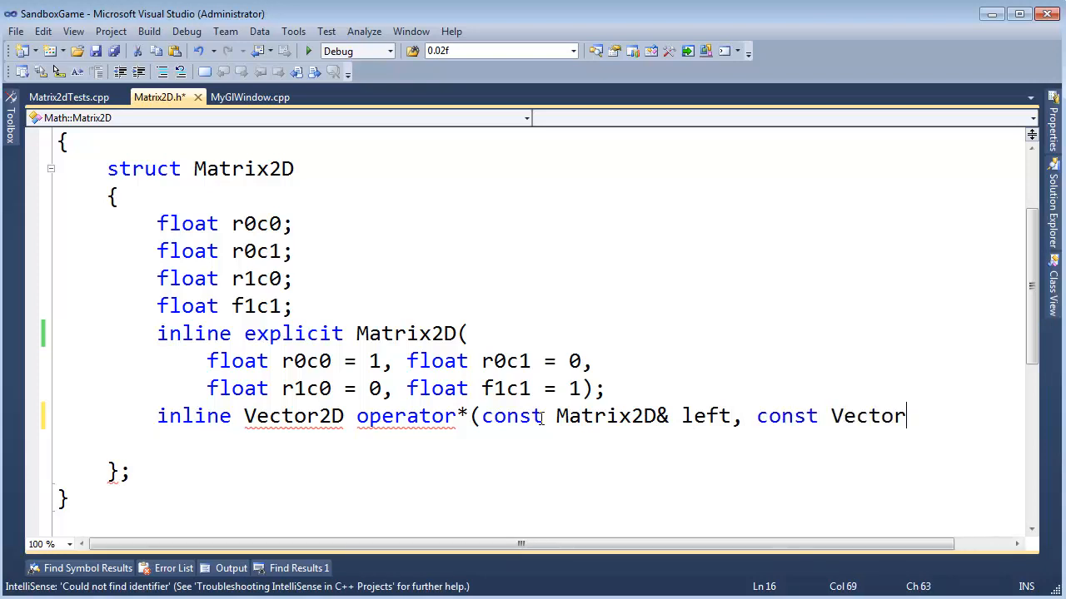
{"action": "type", "text": "2"}
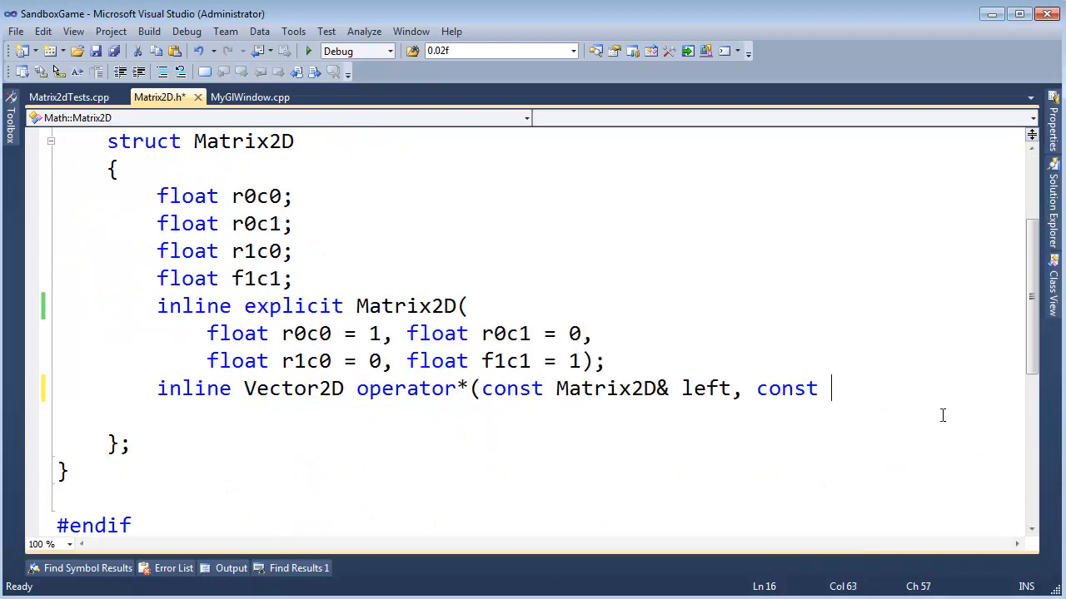
{"action": "type", "text": "Vector2d"}
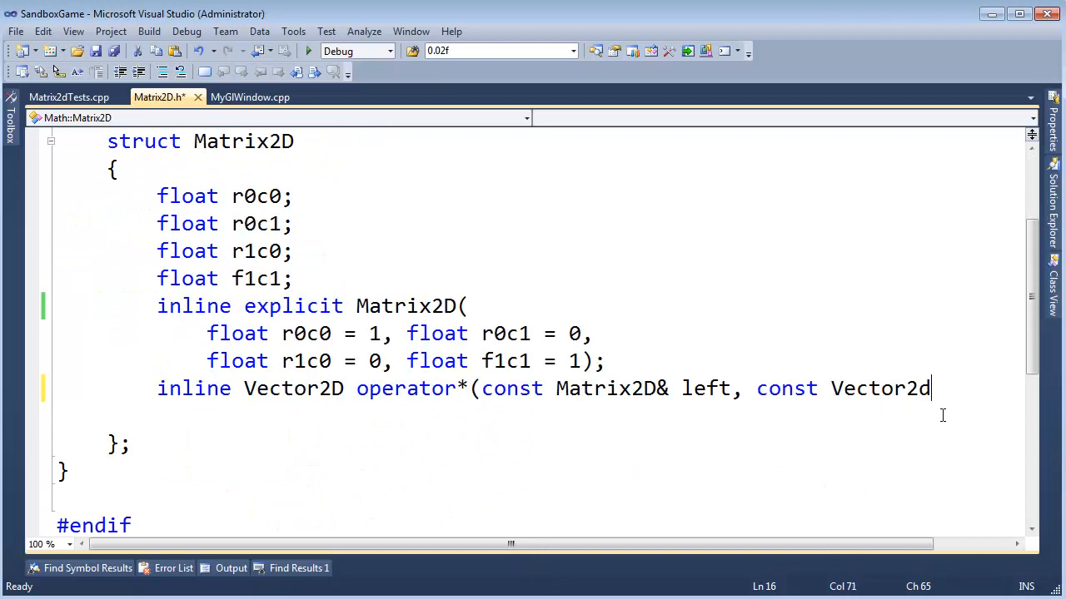
{"action": "type", "text": "& right"}
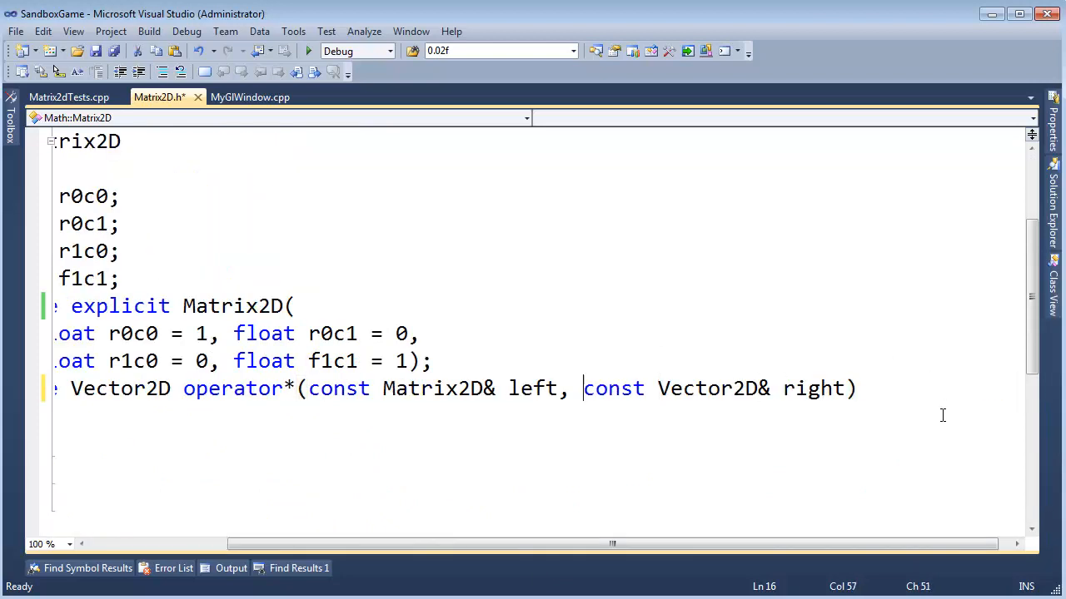
{"action": "scroll", "scroll_direction": "left", "scroll_amount": 3}
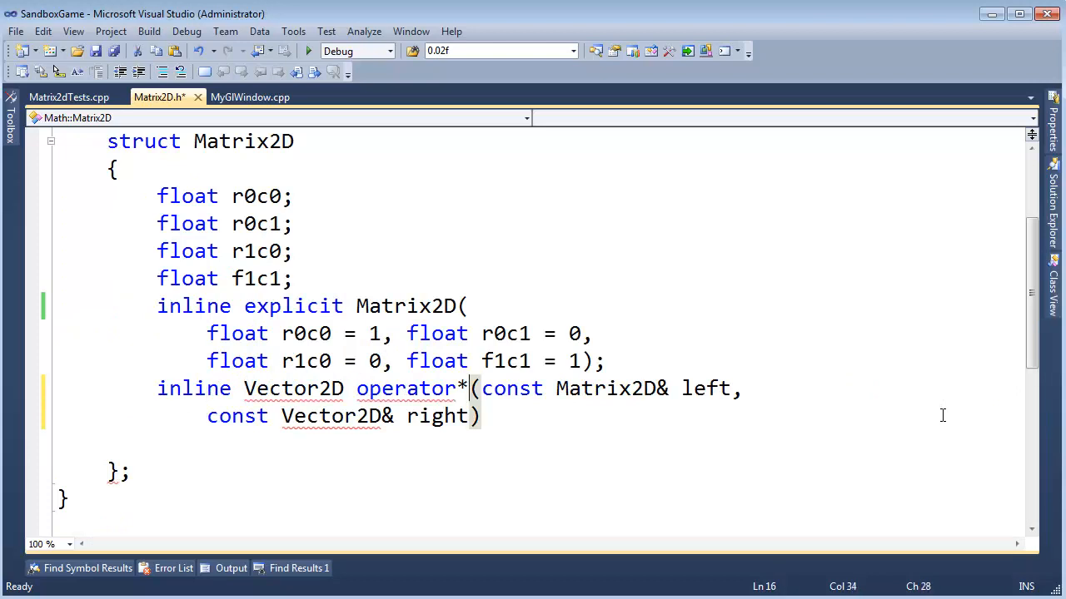
{"action": "key", "text": "enter"}
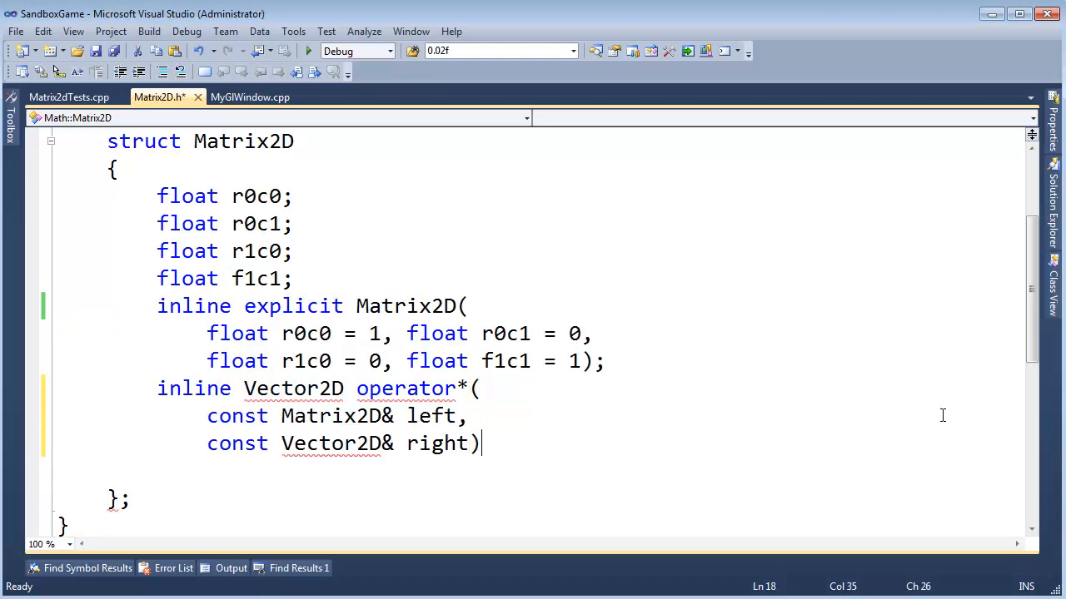
Step: End the operator* declaration with a semicolon
{"action": "type", "text": ";"}
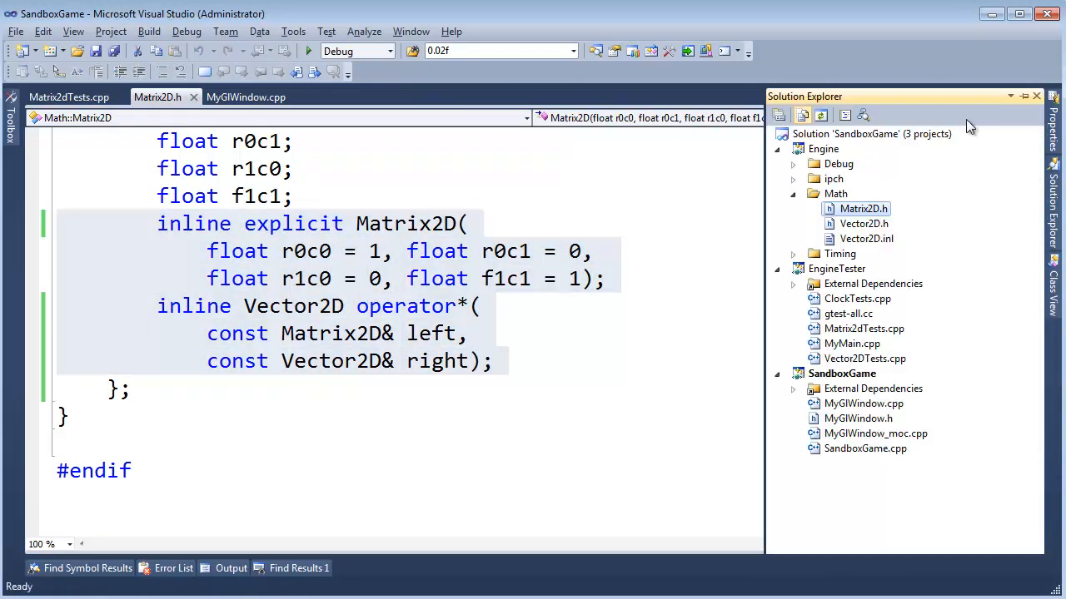
Step: Add a new Header File item named Matrix2D.inl under the Engine project's Math folder
{"action": "right_click", "coordinate": [835, 193]}
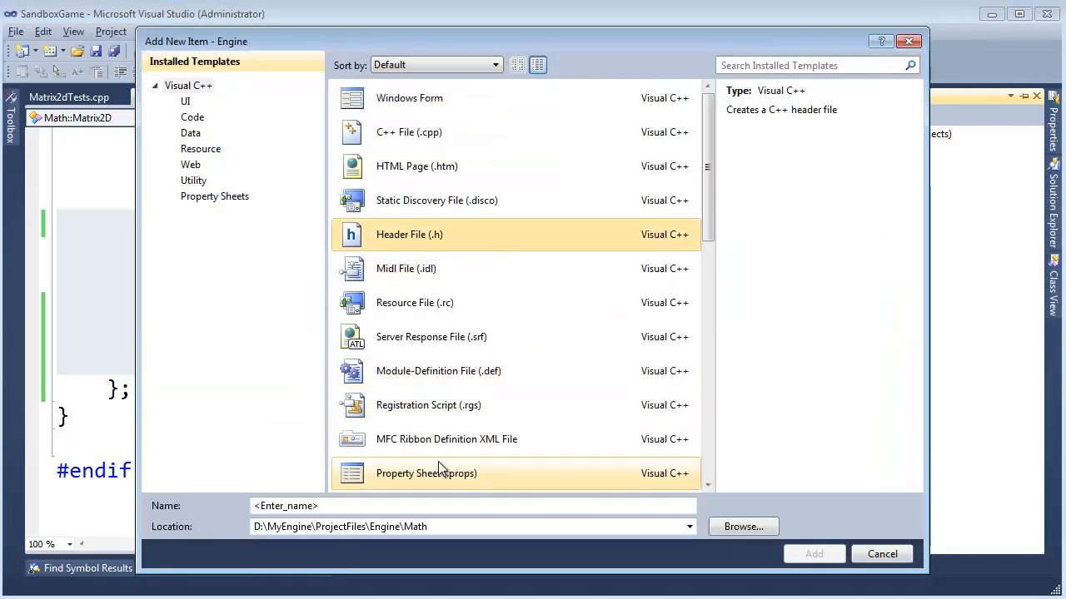
{"action": "type", "text": "Matrix2D."}
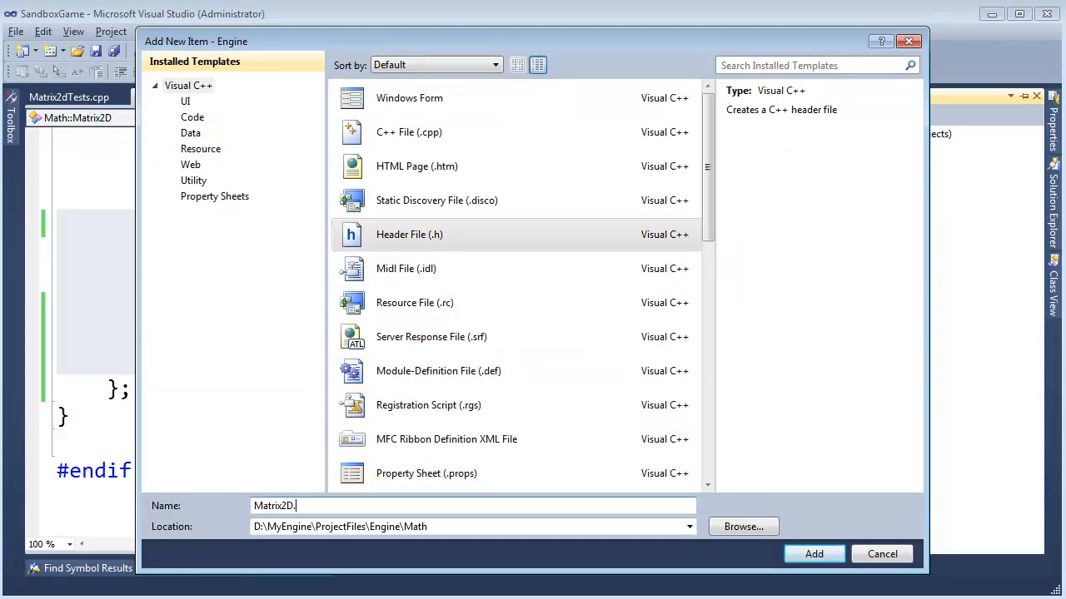
{"action": "left_click", "coordinate": [813, 553]}
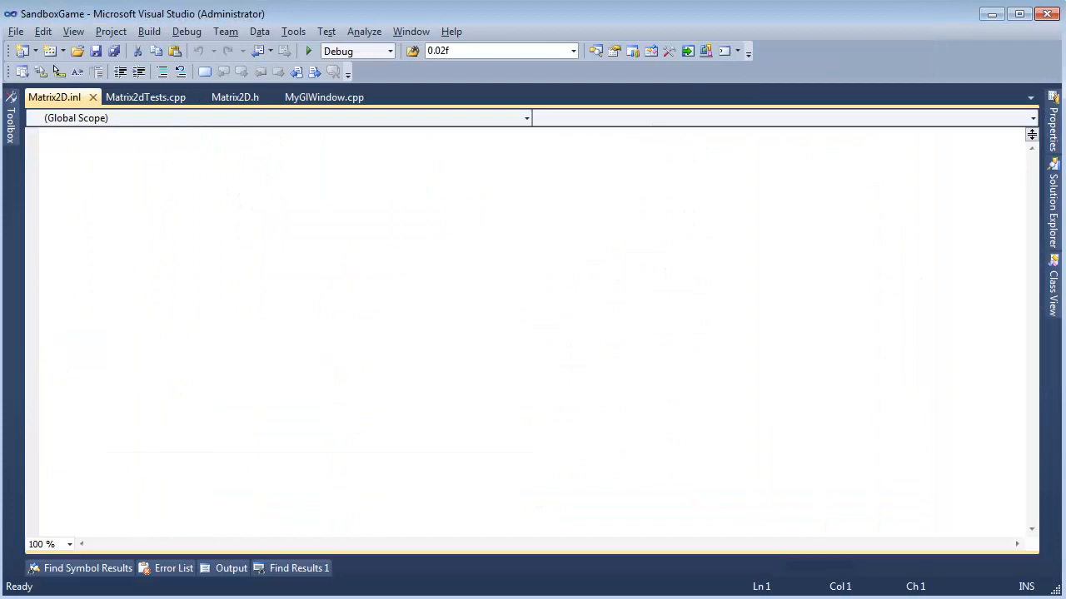
{"action": "left_click", "coordinate": [1052, 208]}
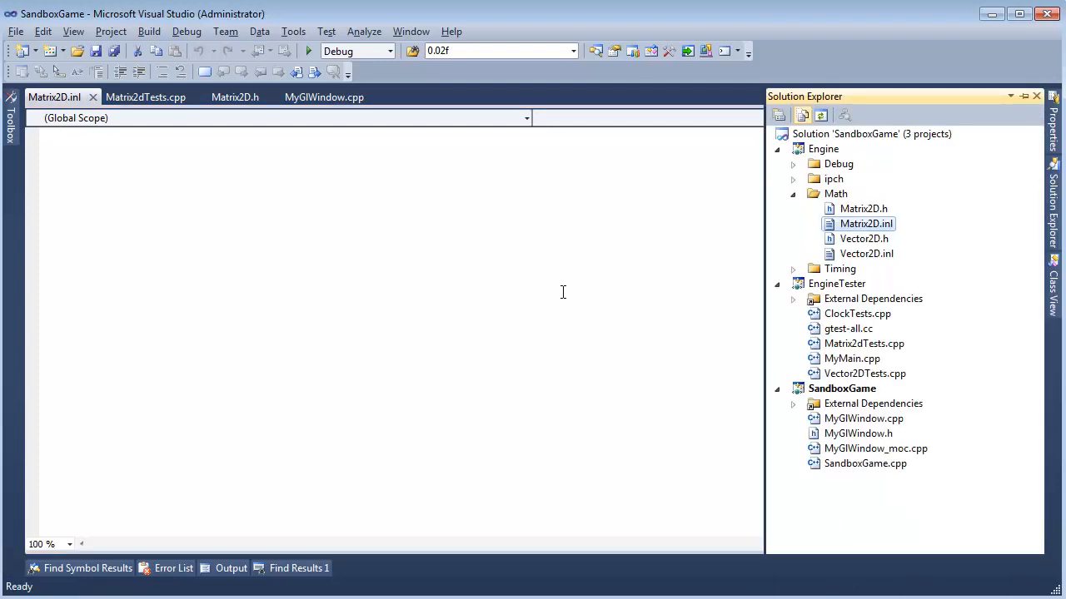
{"action": "mouse_move", "coordinate": [235, 96]}
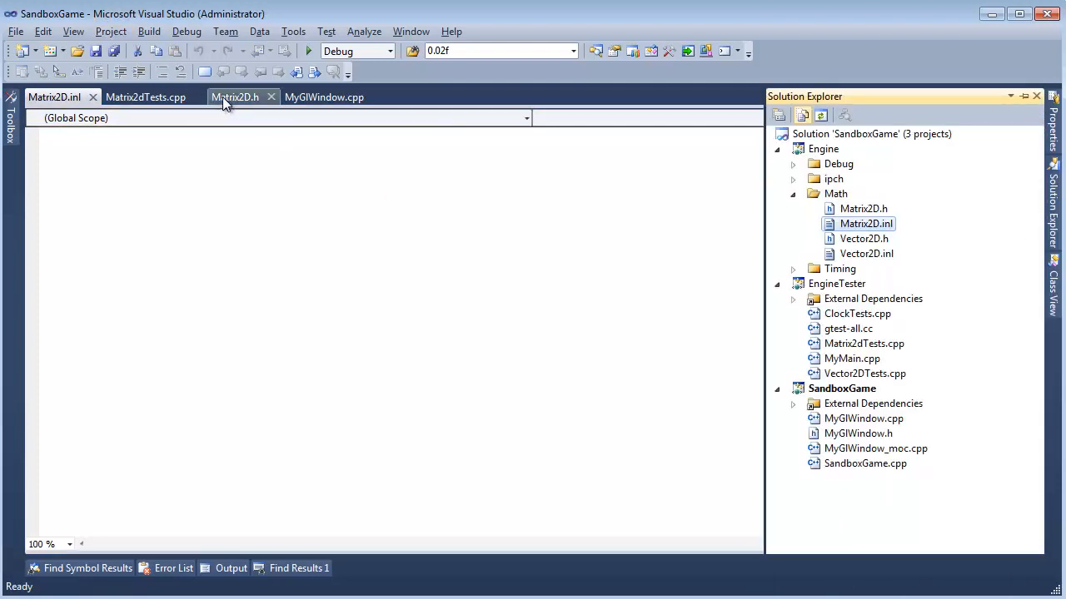
Step: Scroll Vector2D.h down to its #include "Vector2D.inl" line for reference
{"action": "left_click", "coordinate": [233, 97]}
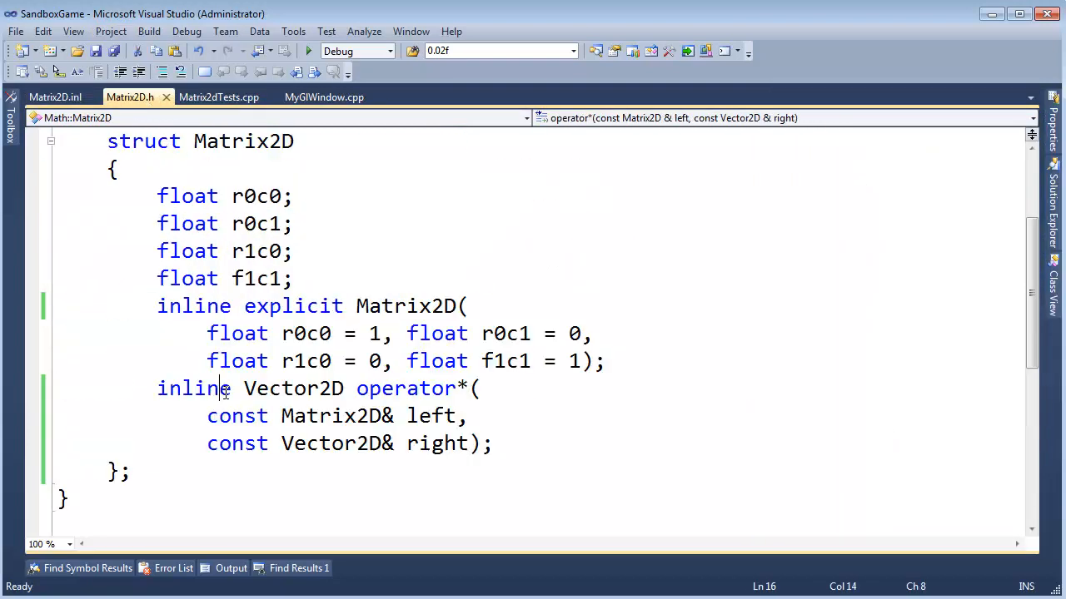
{"action": "scroll", "scroll_direction": "down", "scroll_amount": 3}
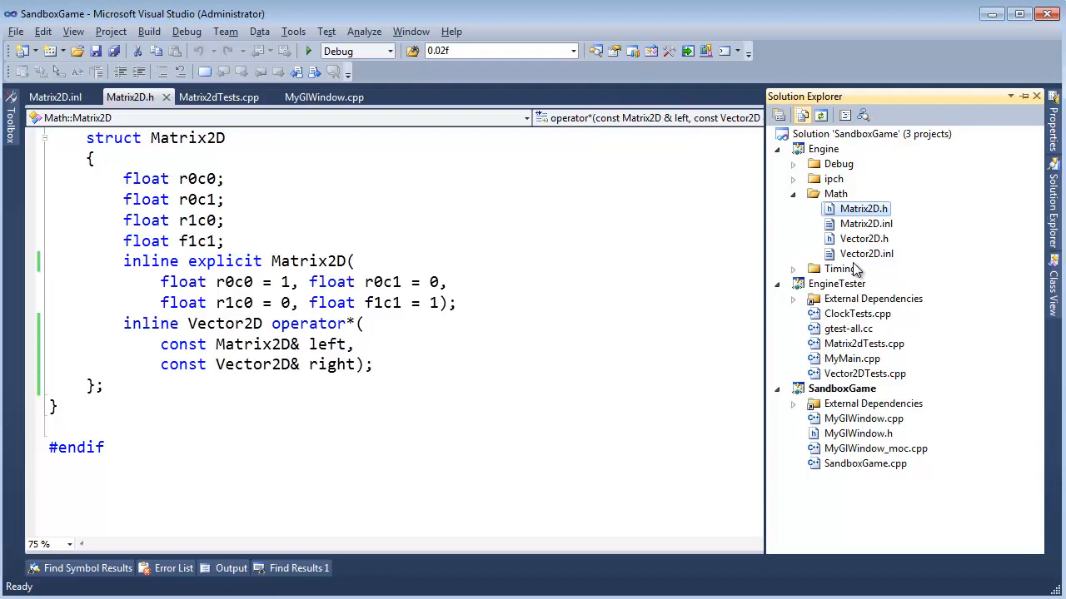
{"action": "mouse_move", "coordinate": [873, 267]}
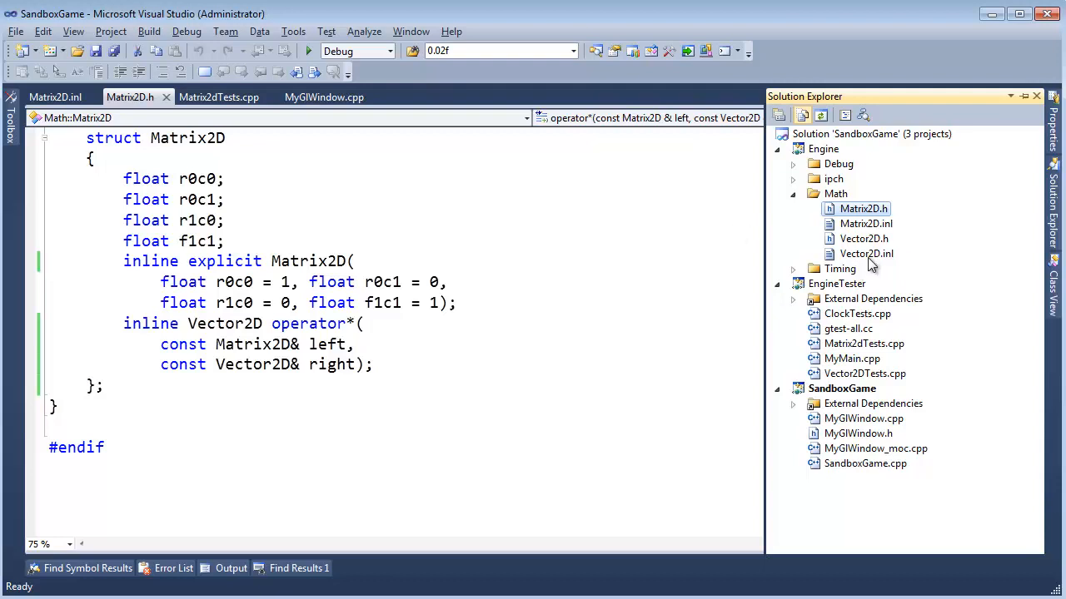
{"action": "mouse_move", "coordinate": [872, 265]}
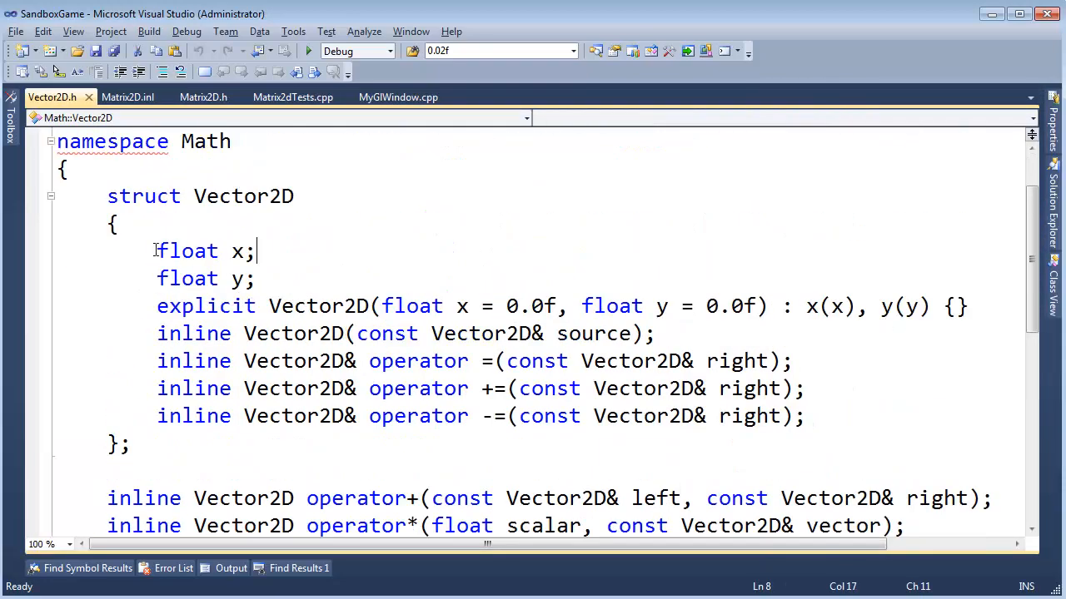
{"action": "scroll", "scroll_direction": "down", "scroll_amount": 3}
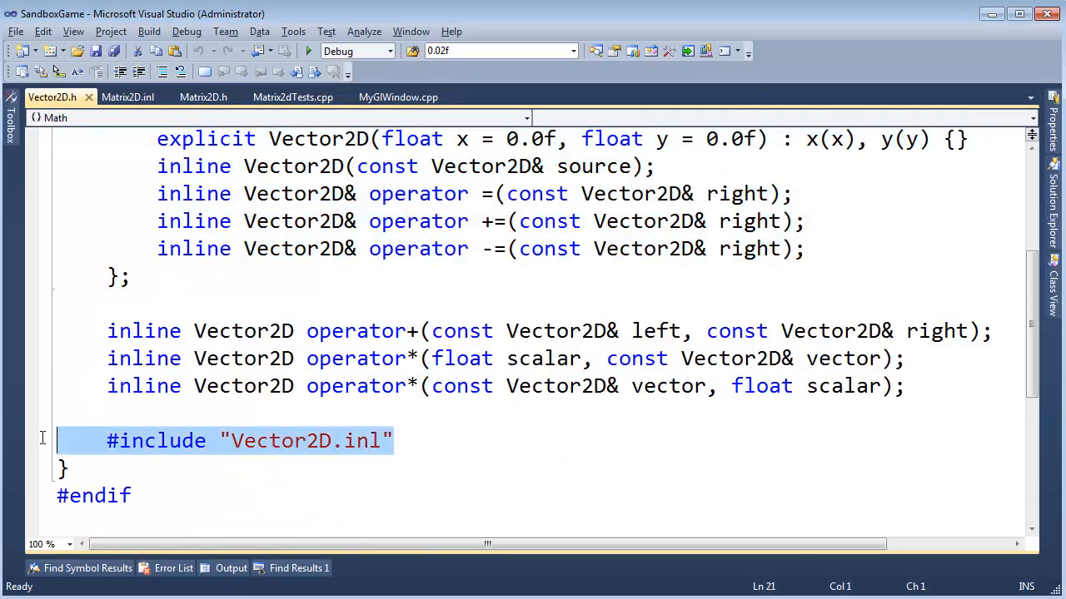
{"action": "scroll", "scroll_direction": "down", "scroll_amount": 3}
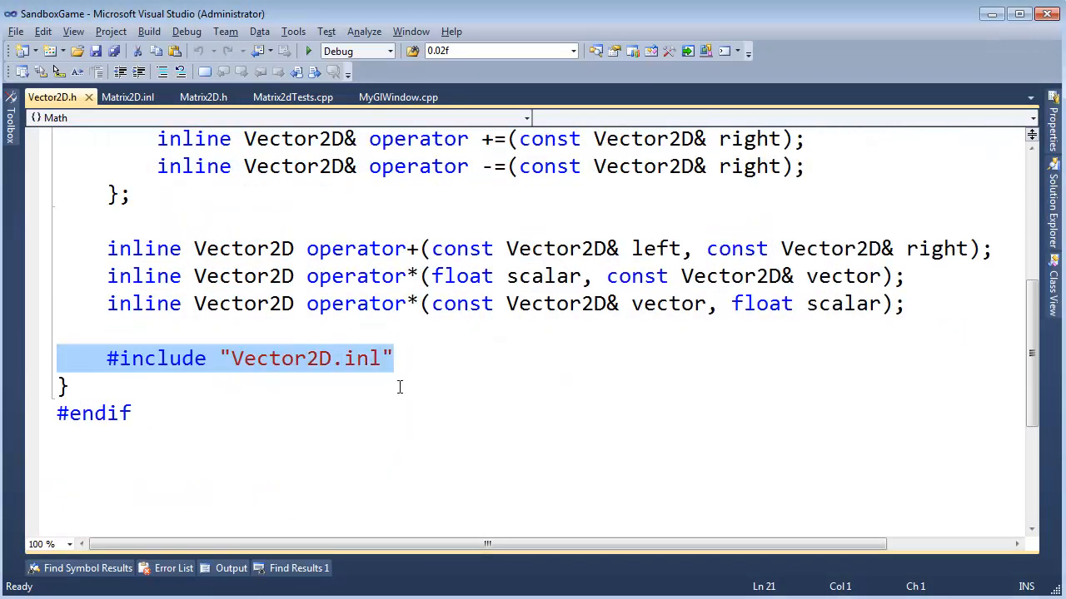
{"action": "mouse_move", "coordinate": [20, 366]}
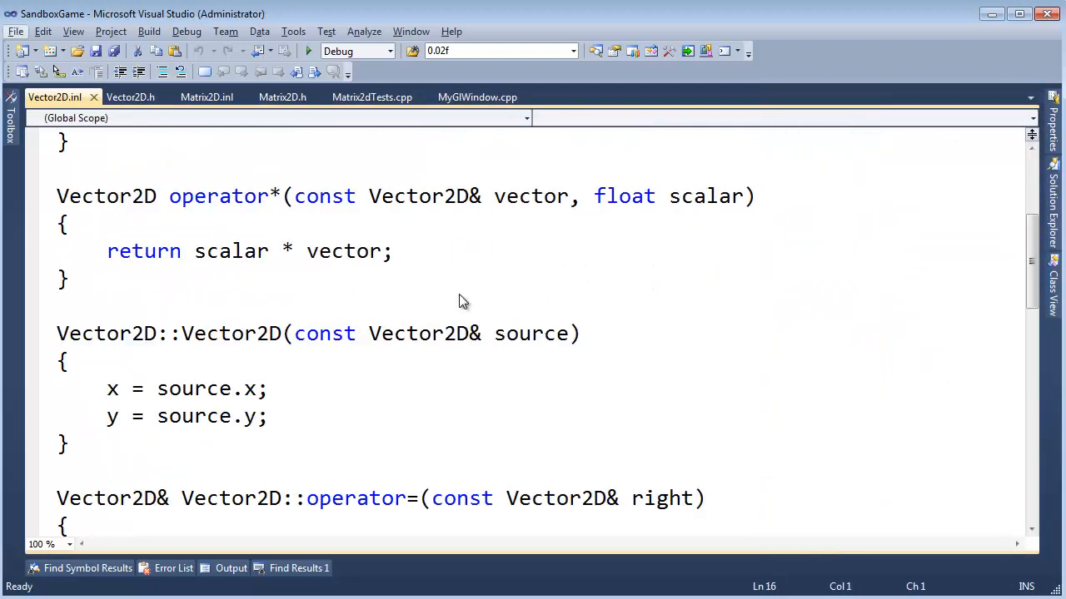
Step: Add #include "Matrix2D.inl" to Matrix2D.h just after the struct's closing brace
{"action": "left_click", "coordinate": [130, 97]}
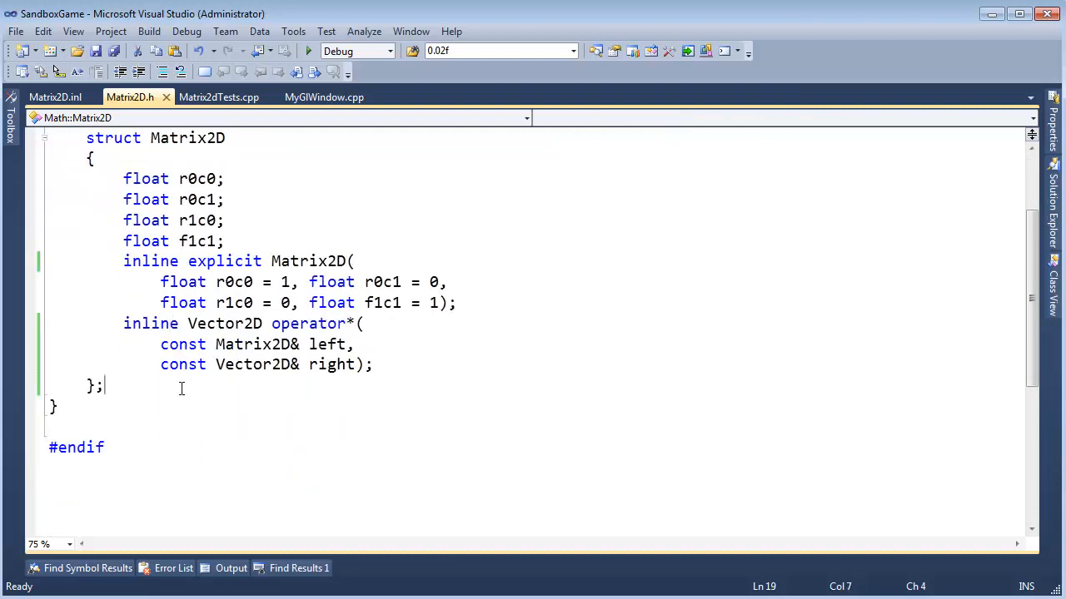
{"action": "type", "text": "#in"}
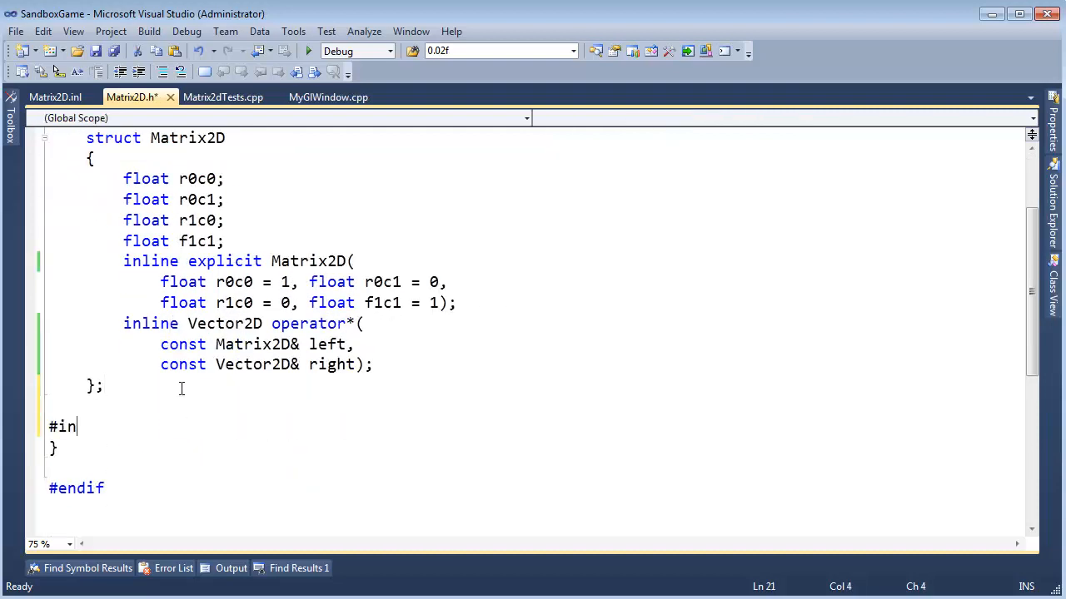
{"action": "type", "text": "clude \"matrix2D.inl"}
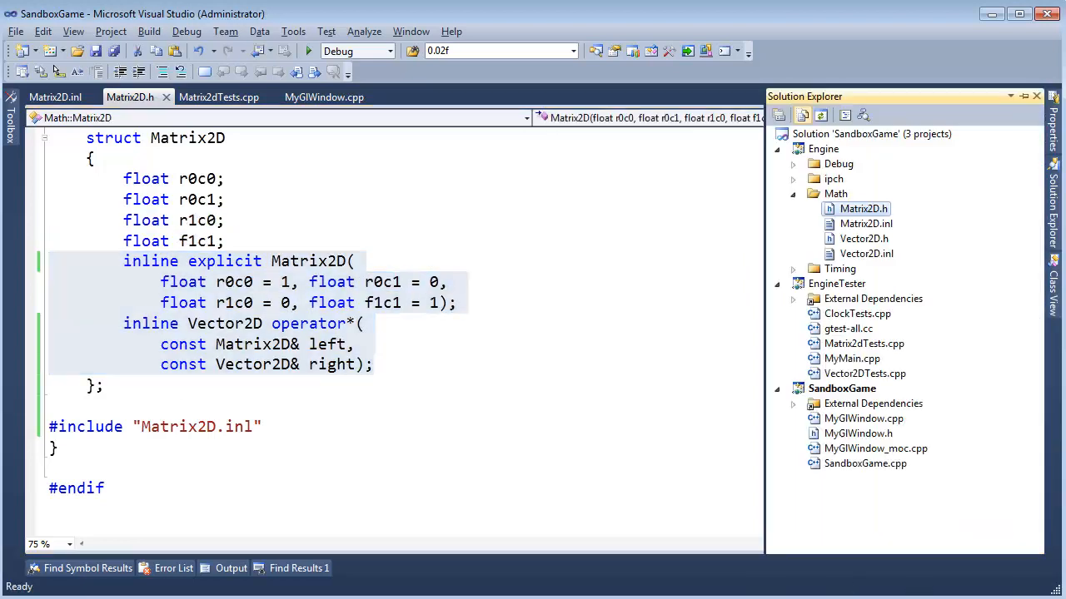
Step: Paste the declarations into Matrix2D.inl and turn the constructor into a Matrix2D::Matrix2D definition
{"action": "left_click", "coordinate": [53, 96]}
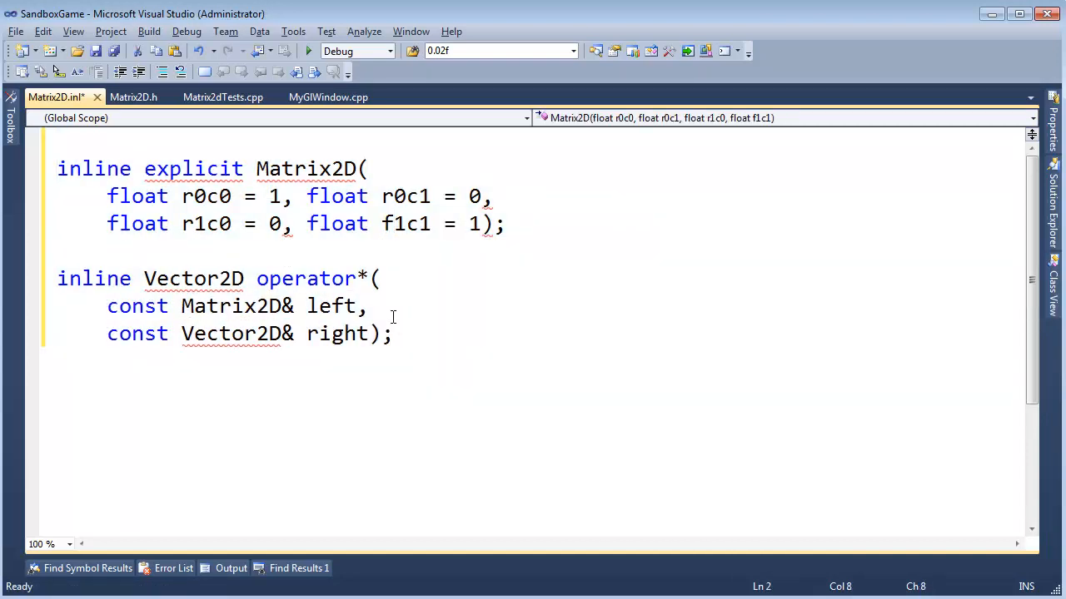
{"action": "left_click", "coordinate": [170, 168]}
{"action": "type", "text": "Matrix2D::"}
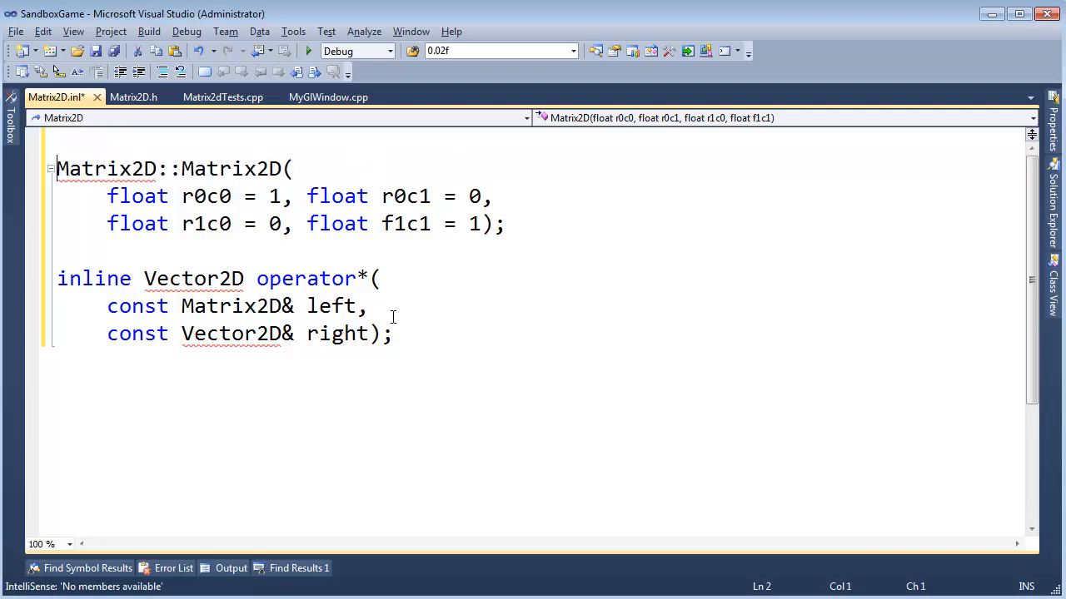
{"action": "left_click", "coordinate": [133, 97]}
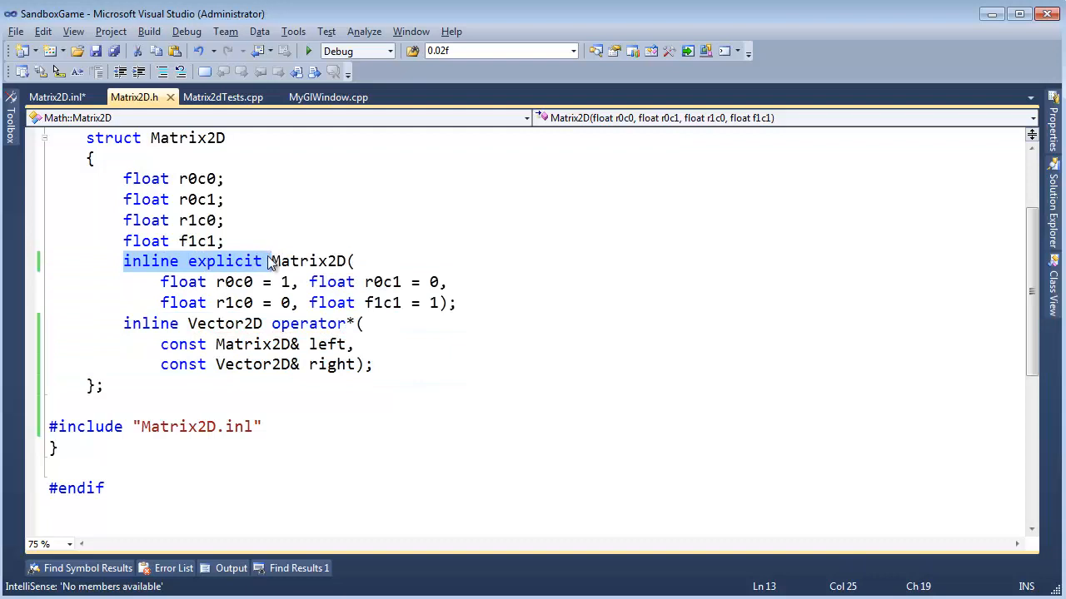
{"action": "left_click", "coordinate": [57, 97]}
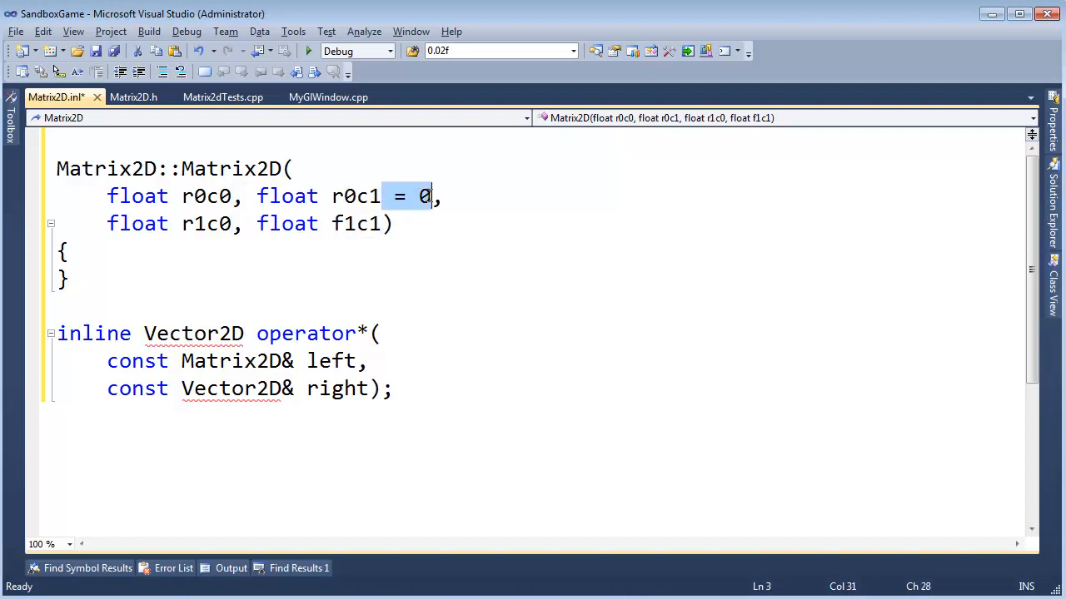
Step: Remove the '= 0'/'= 1' defaults and give the constructor an empty body
{"action": "left_click", "coordinate": [133, 97]}
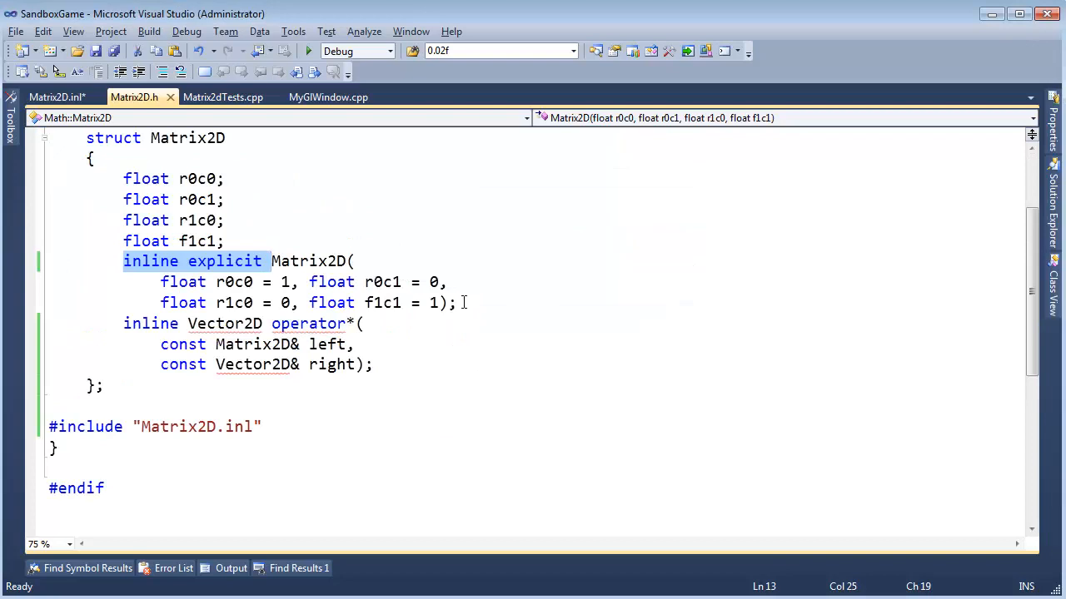
{"action": "left_click", "coordinate": [56, 97]}
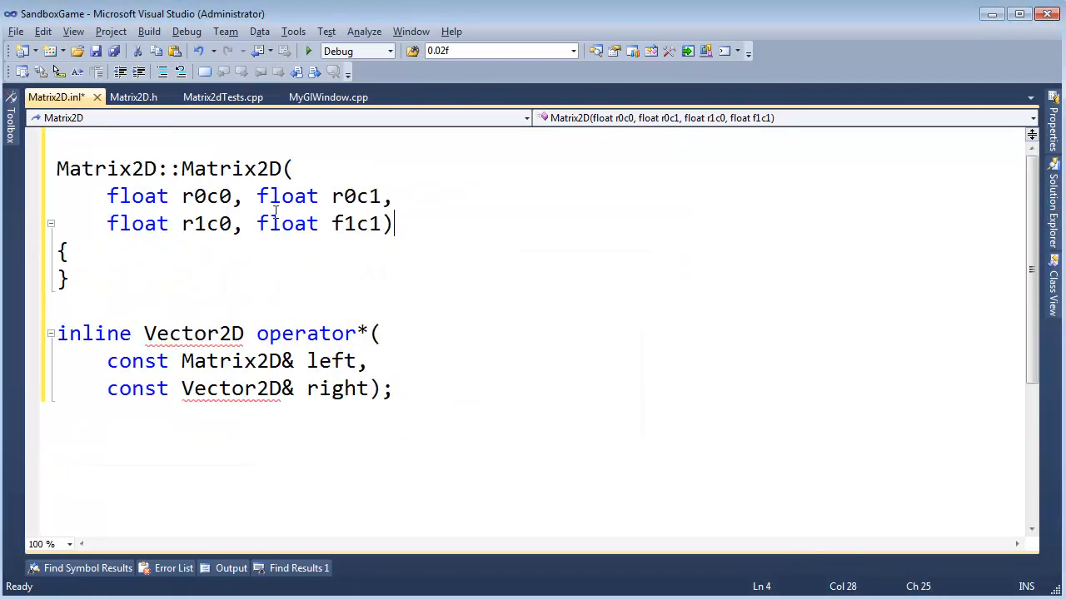
{"action": "left_click", "coordinate": [170, 268]}
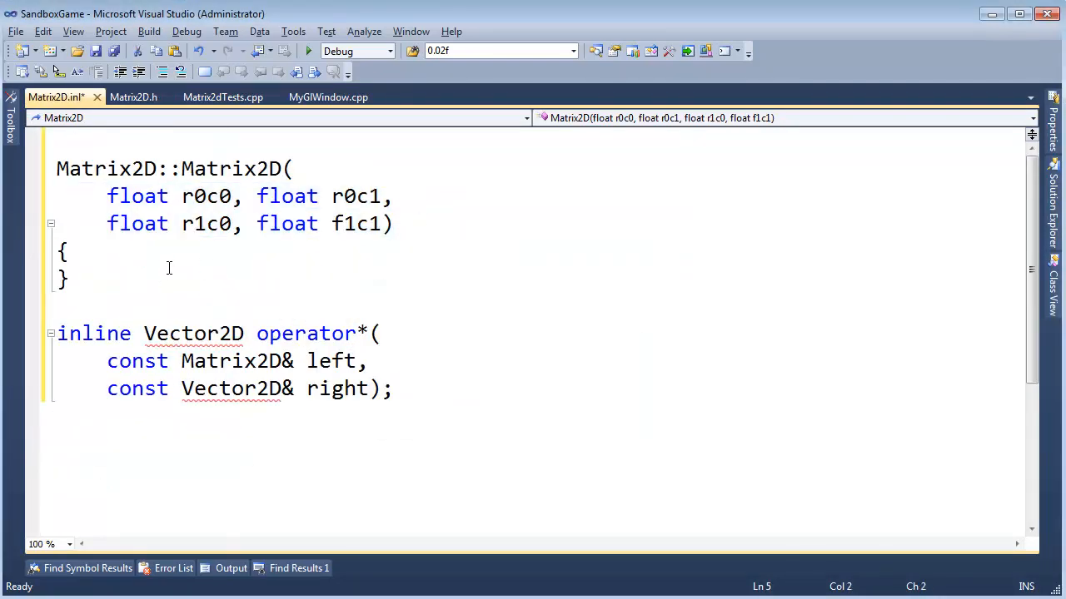
Step: Make operator* in Matrix2D.inl return Vector2D() and save the file
{"action": "left_click", "coordinate": [58, 306]}
{"action": "type", "text": "retur"}
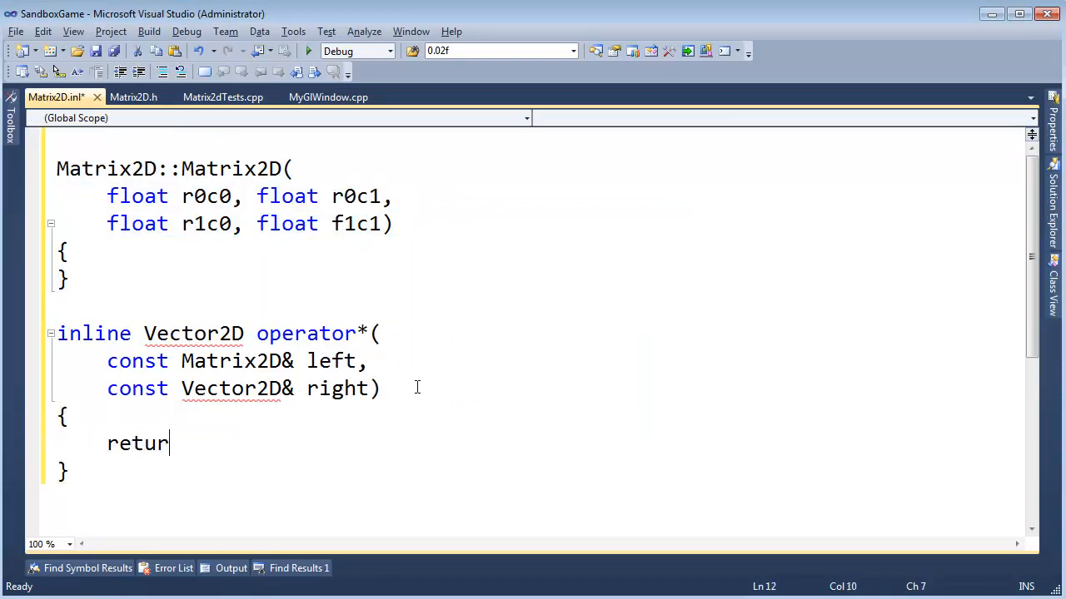
{"action": "type", "text": "n Vector2"}
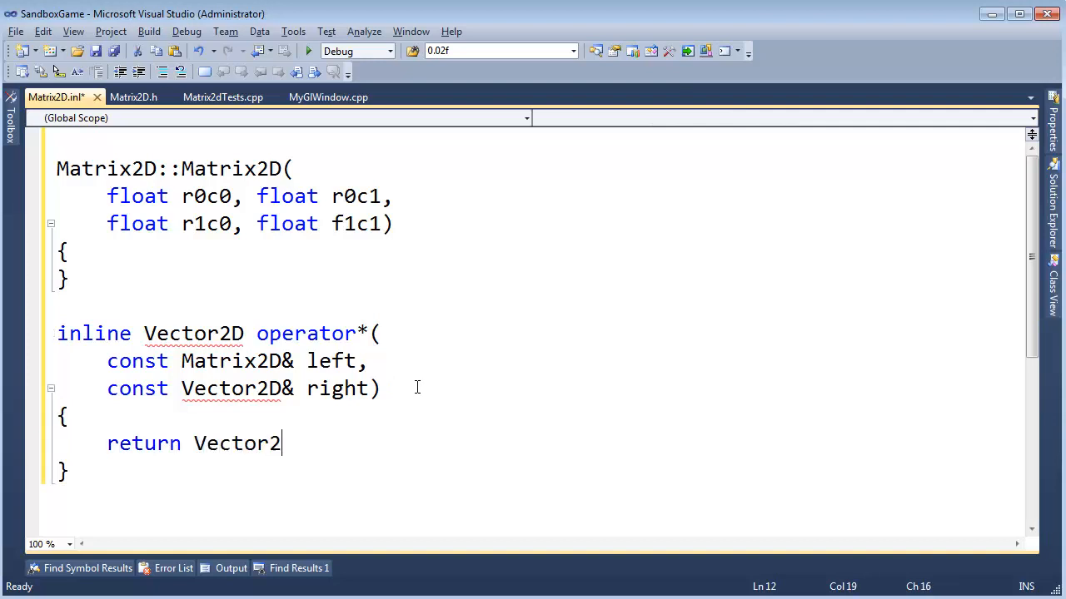
{"action": "type", "text": "d"}
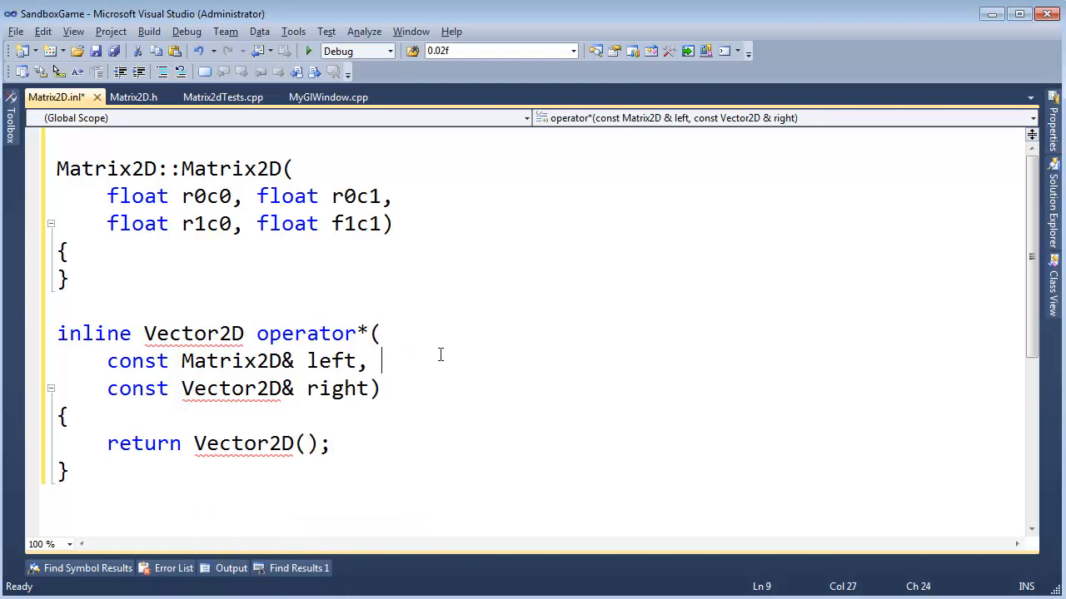
{"action": "key", "text": "ctrl+s"}
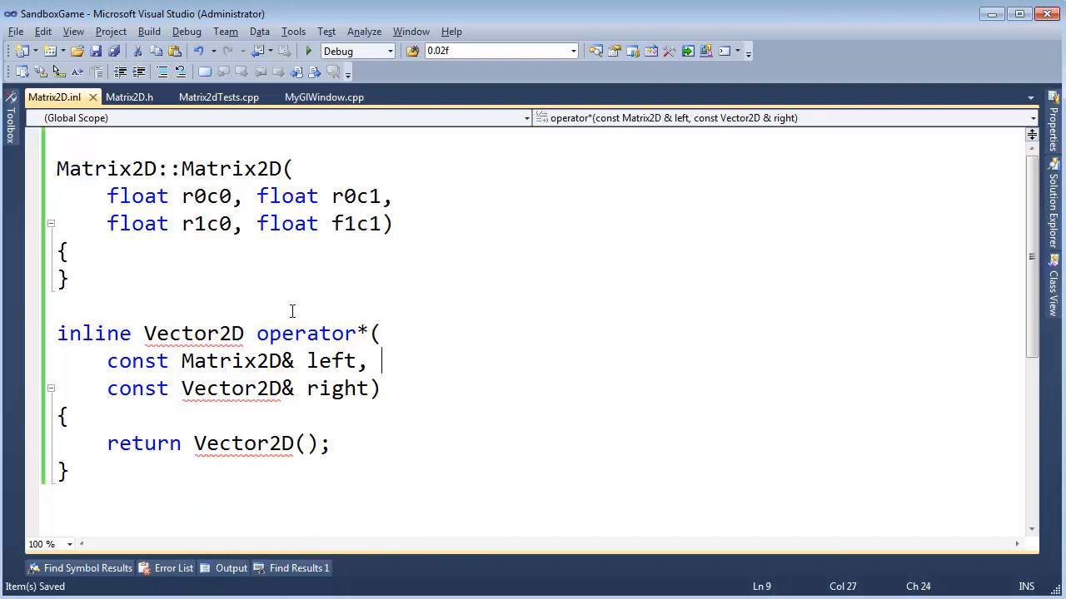
{"action": "mouse_move", "coordinate": [53, 97]}
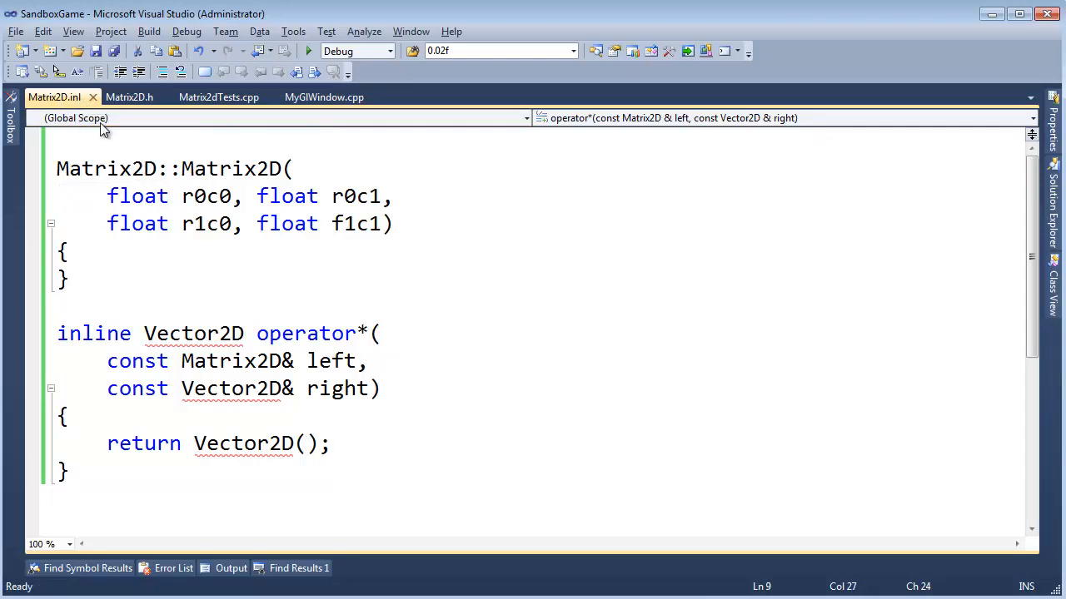
Step: Review Matrix2D.inl's operator* signature, selecting its name and parameter list
{"action": "left_click", "coordinate": [130, 96]}
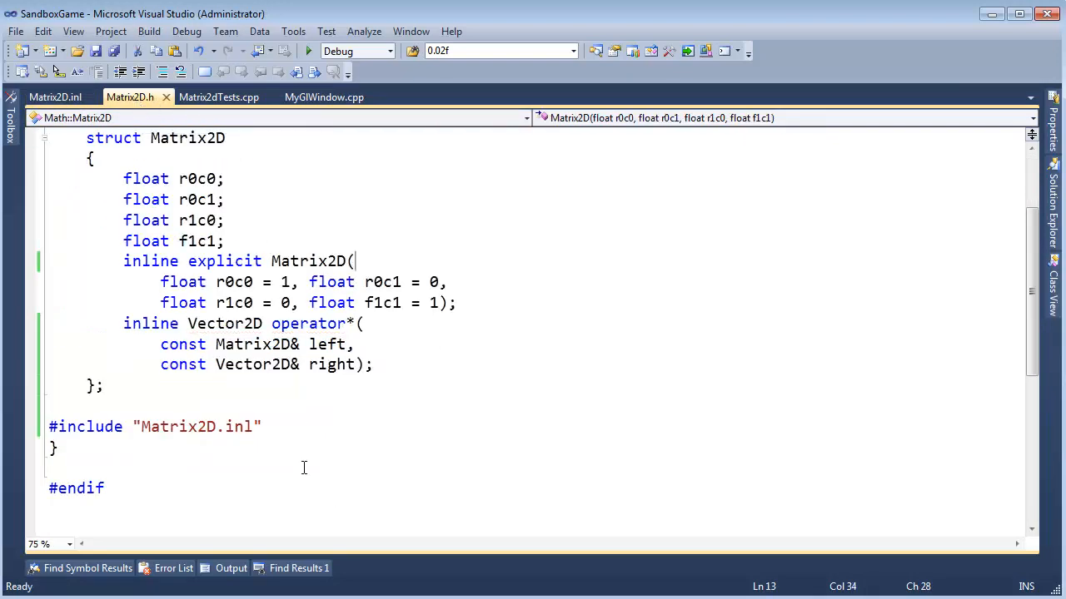
{"action": "left_click", "coordinate": [55, 96]}
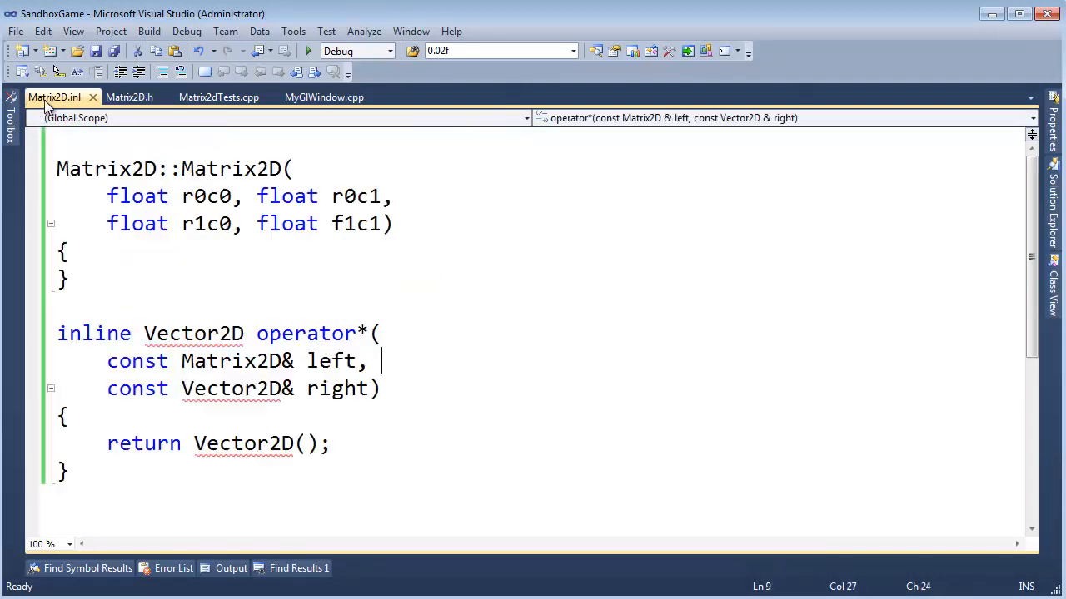
{"action": "left_click", "coordinate": [453, 422]}
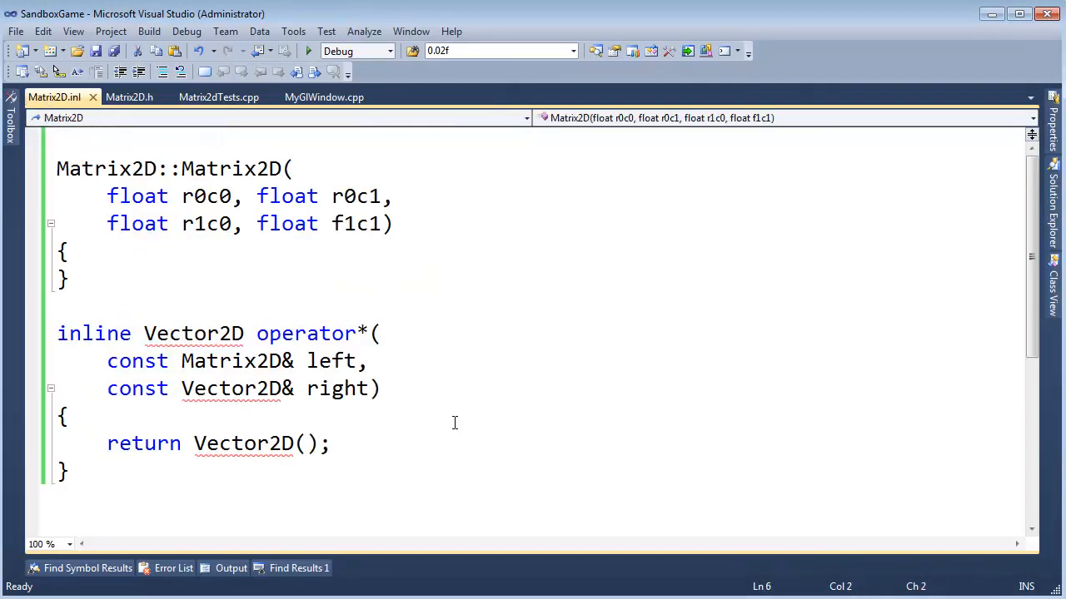
{"action": "mouse_move", "coordinate": [215, 179]}
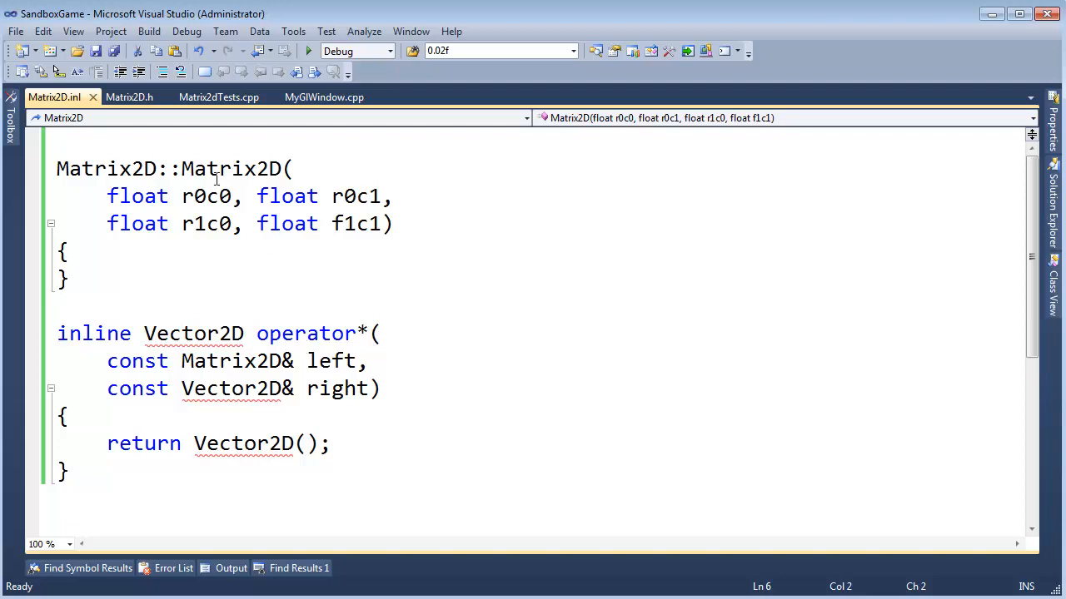
{"action": "left_click", "coordinate": [257, 333]}
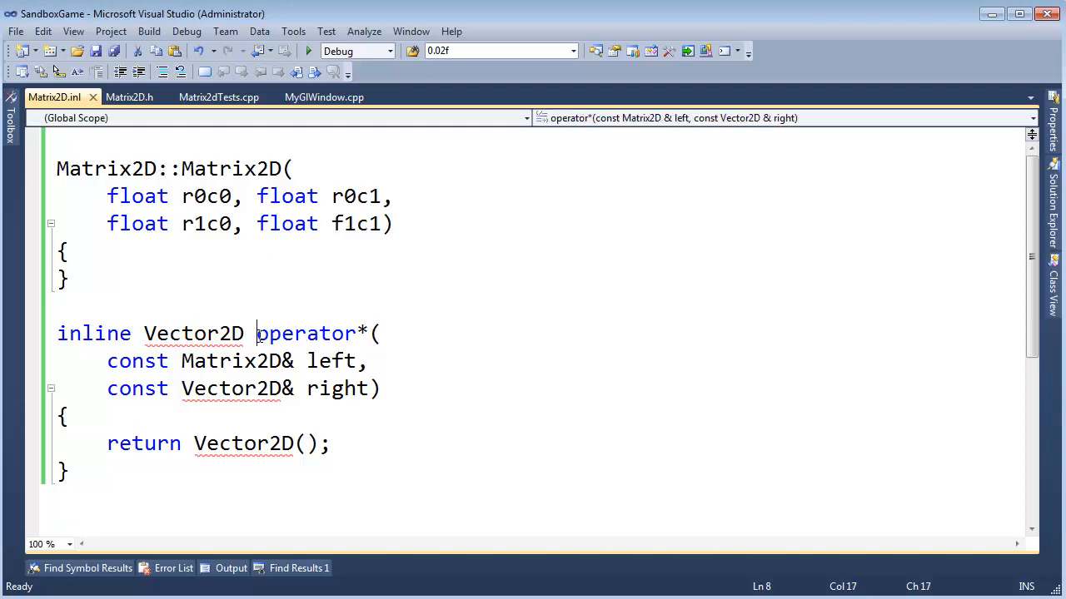
{"action": "left_click_drag", "start_coordinate": [256, 333], "coordinate": [380, 388]}
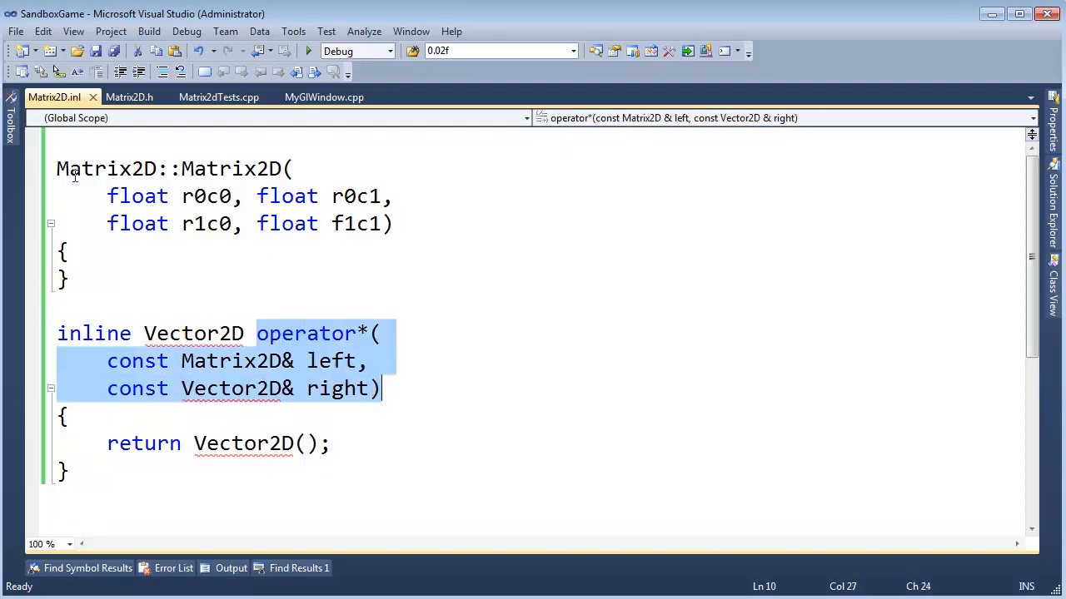
Step: Inspect the constructor line, then show the solution's projects and files in Solution Explorer
{"action": "left_click", "coordinate": [198, 168]}
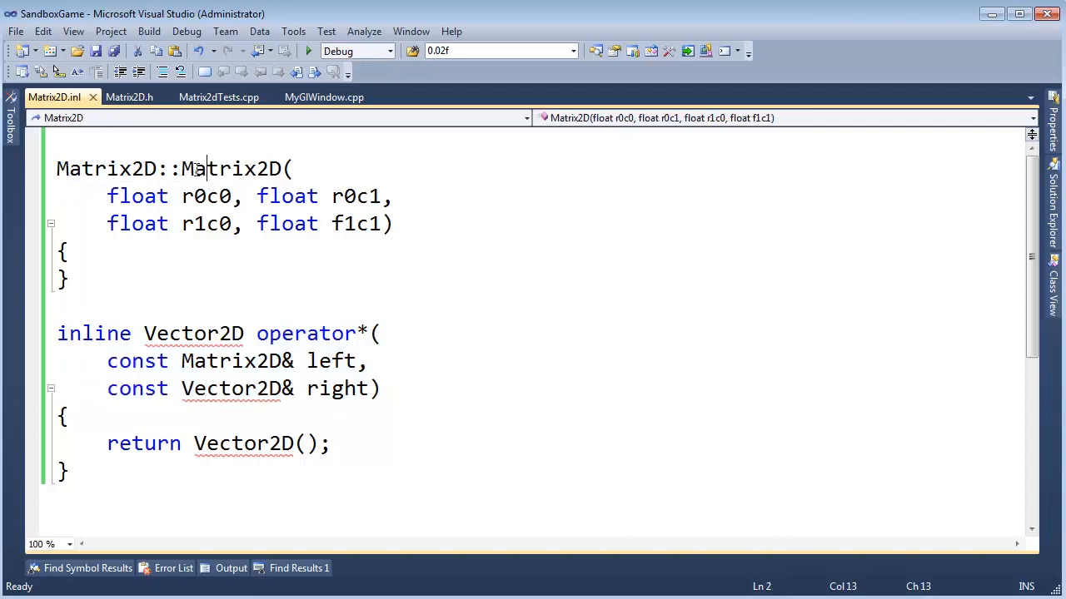
{"action": "left_click", "coordinate": [176, 168]}
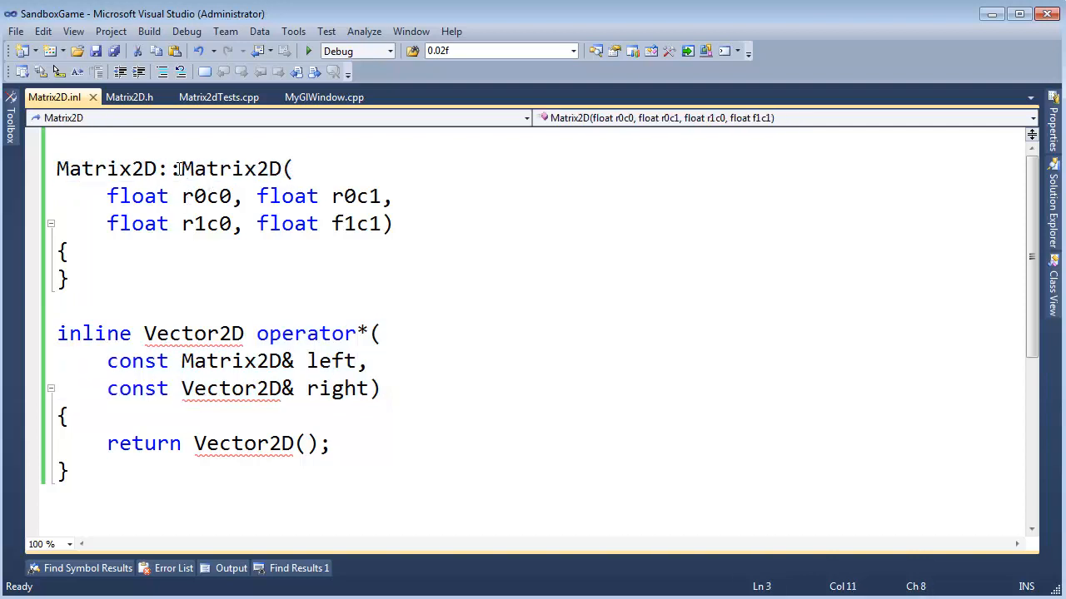
{"action": "left_click", "coordinate": [333, 353]}
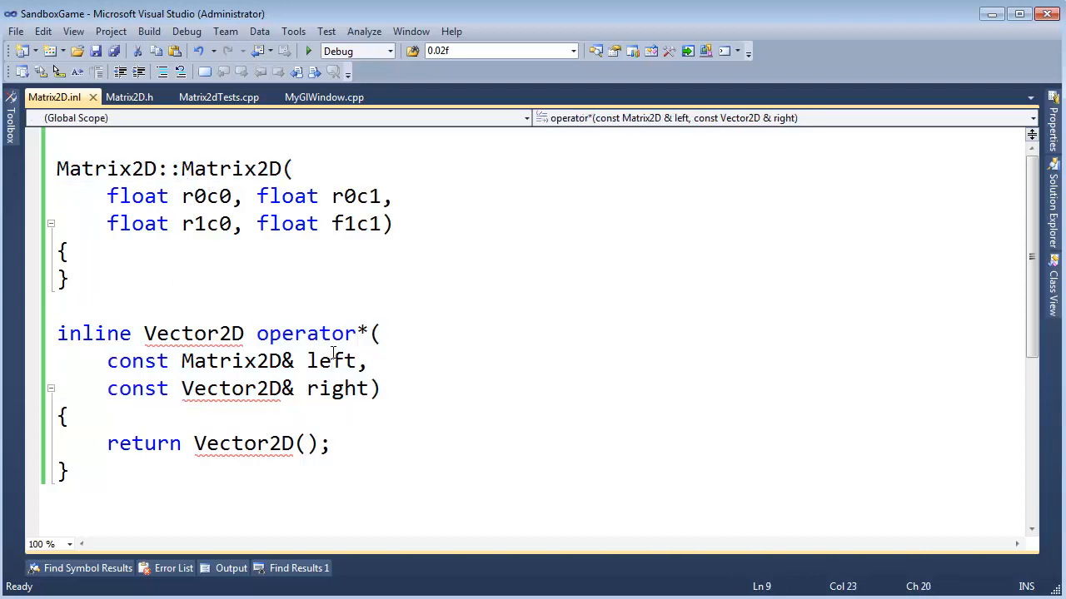
{"action": "left_click", "coordinate": [1052, 218]}
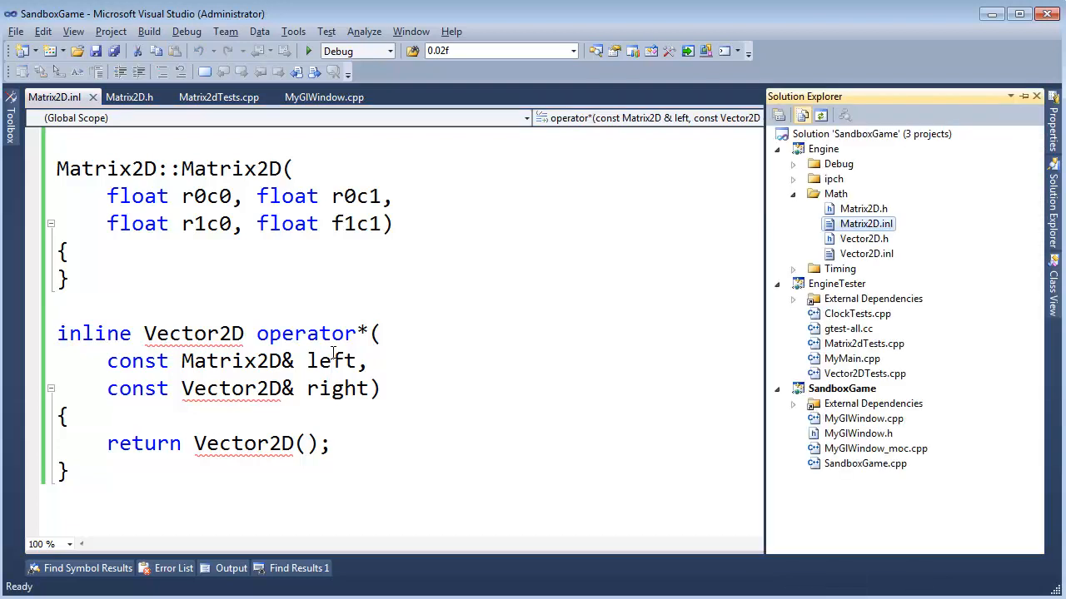
Step: Open Matrix2dTests.cpp and start a build, which reports error C2804 on operator*
{"action": "left_click", "coordinate": [219, 97]}
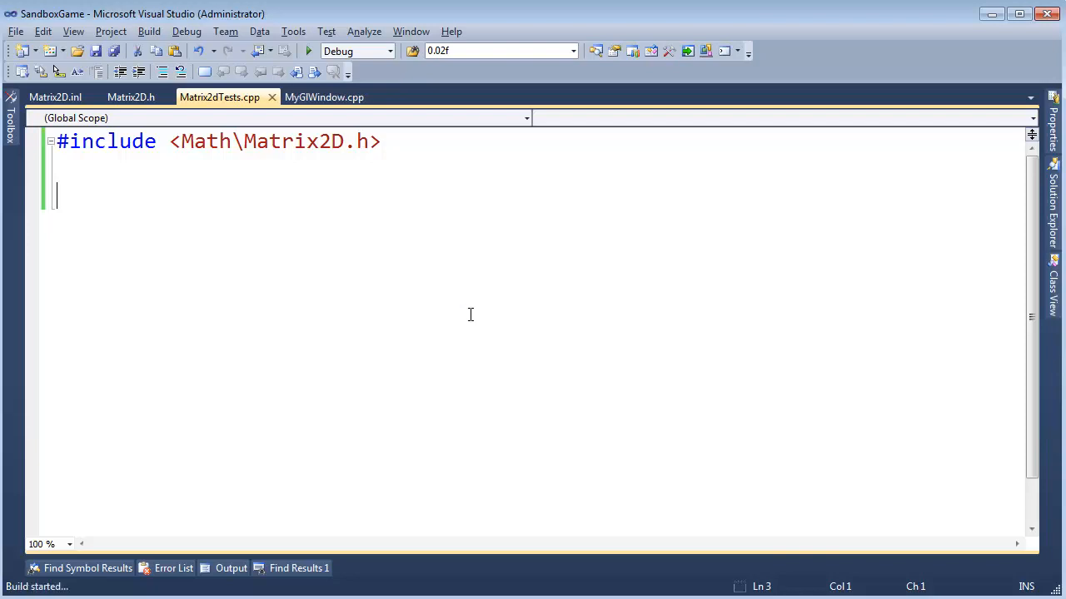
{"action": "left_click", "coordinate": [173, 568]}
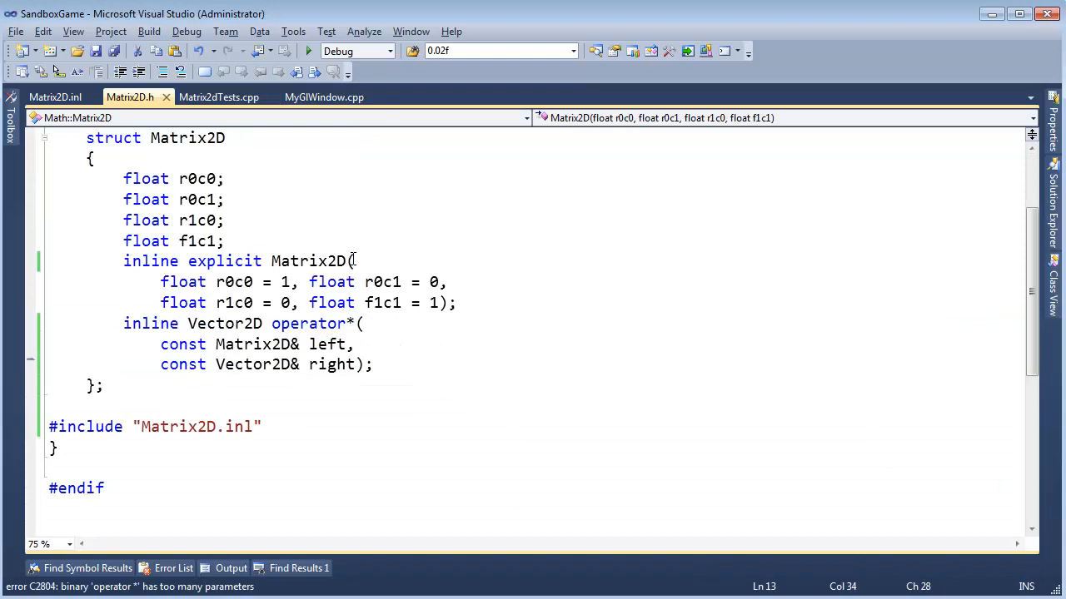
{"action": "mouse_move", "coordinate": [296, 546]}
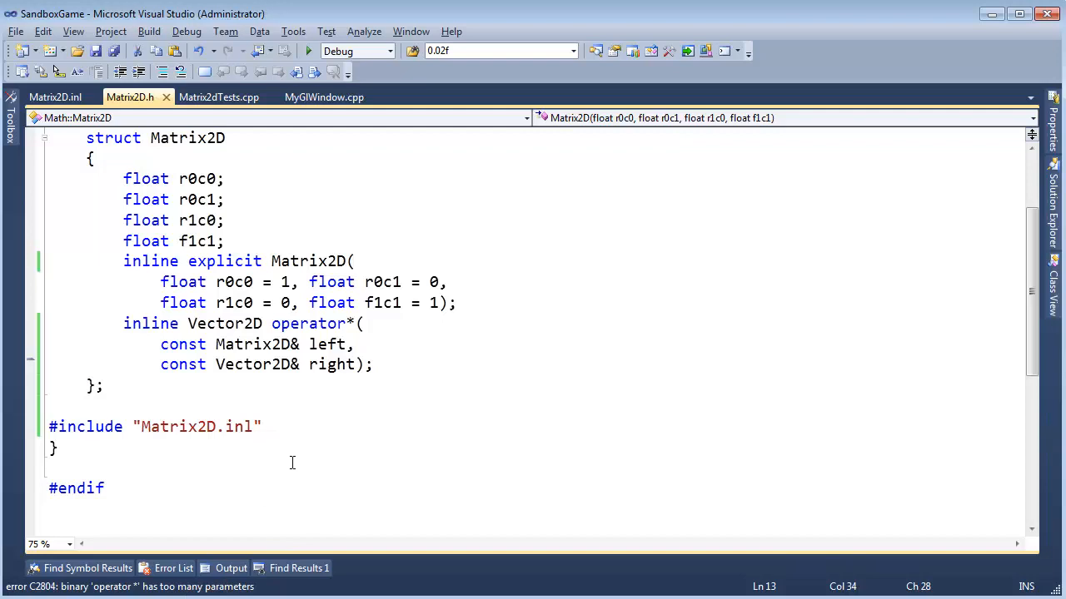
{"action": "mouse_move", "coordinate": [330, 433]}
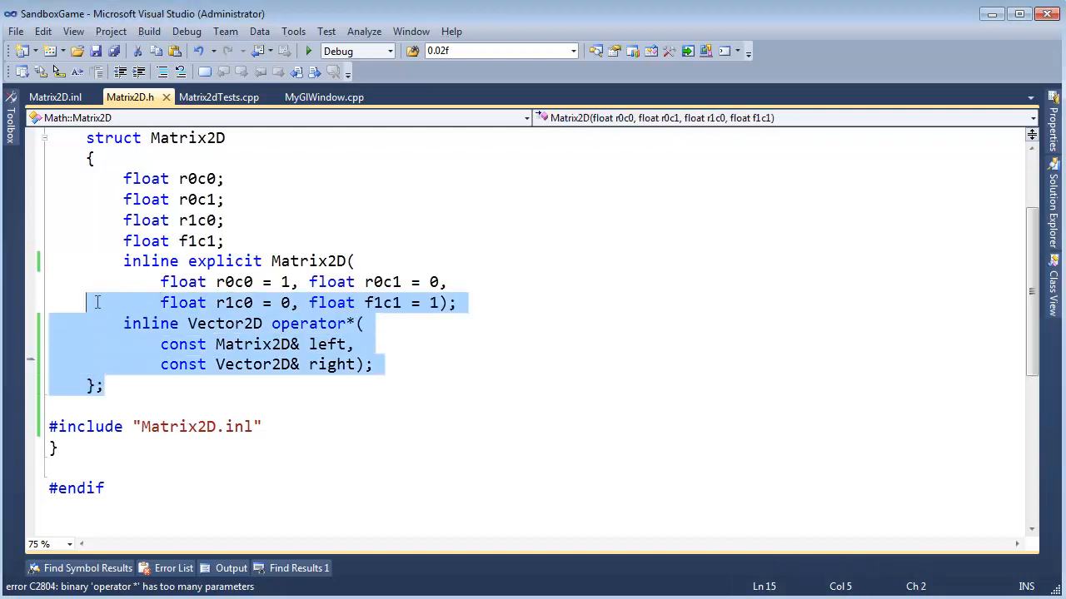
Step: Return to Matrix2D.h and review the struct after error C2804 on binary operator*
{"action": "left_click", "coordinate": [218, 420]}
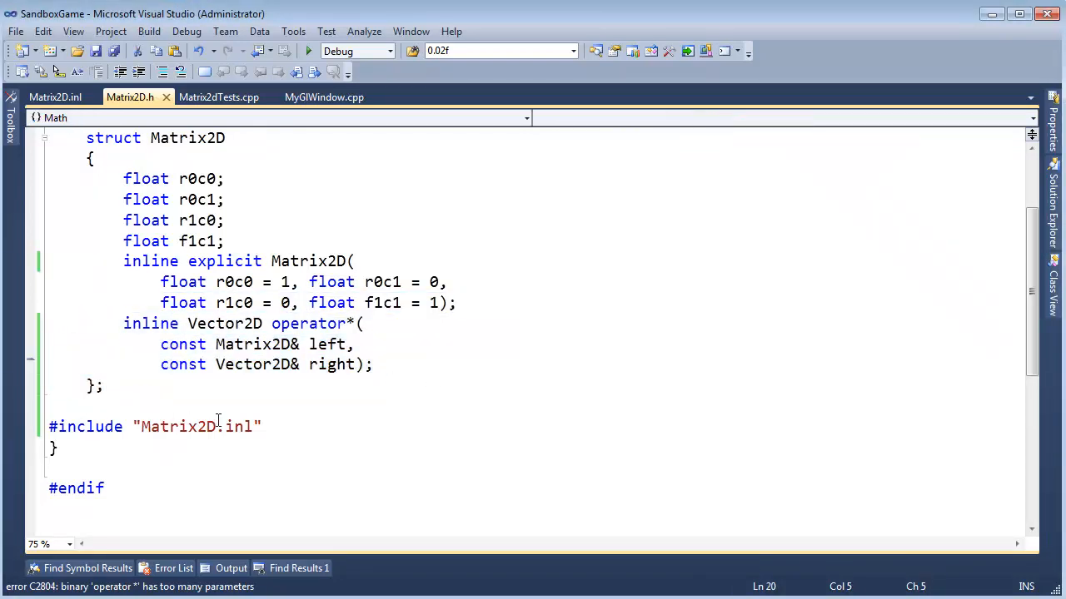
{"action": "mouse_move", "coordinate": [132, 568]}
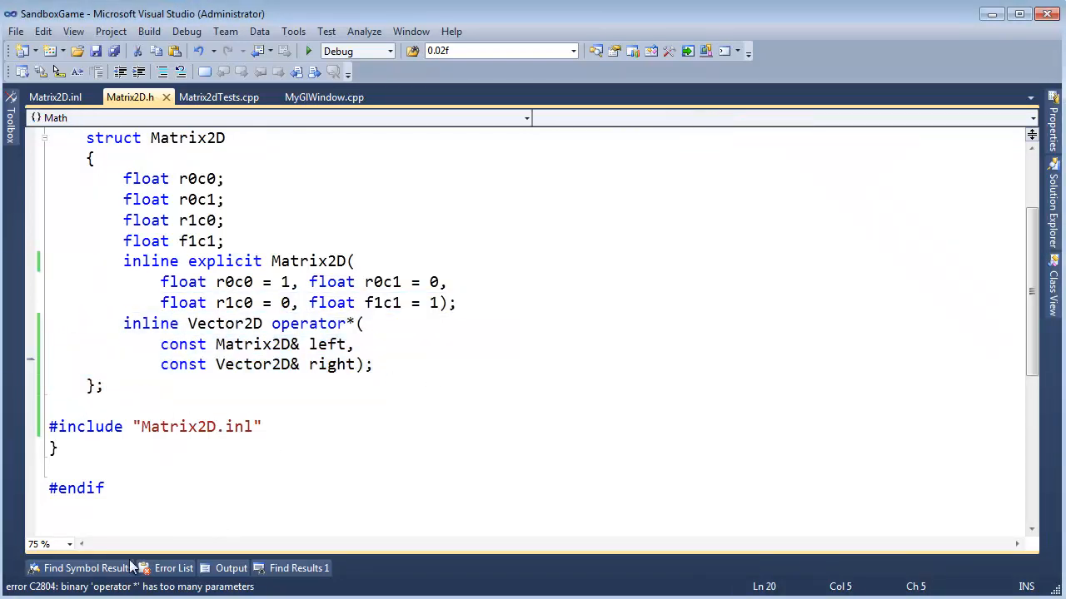
{"action": "left_click", "coordinate": [174, 568]}
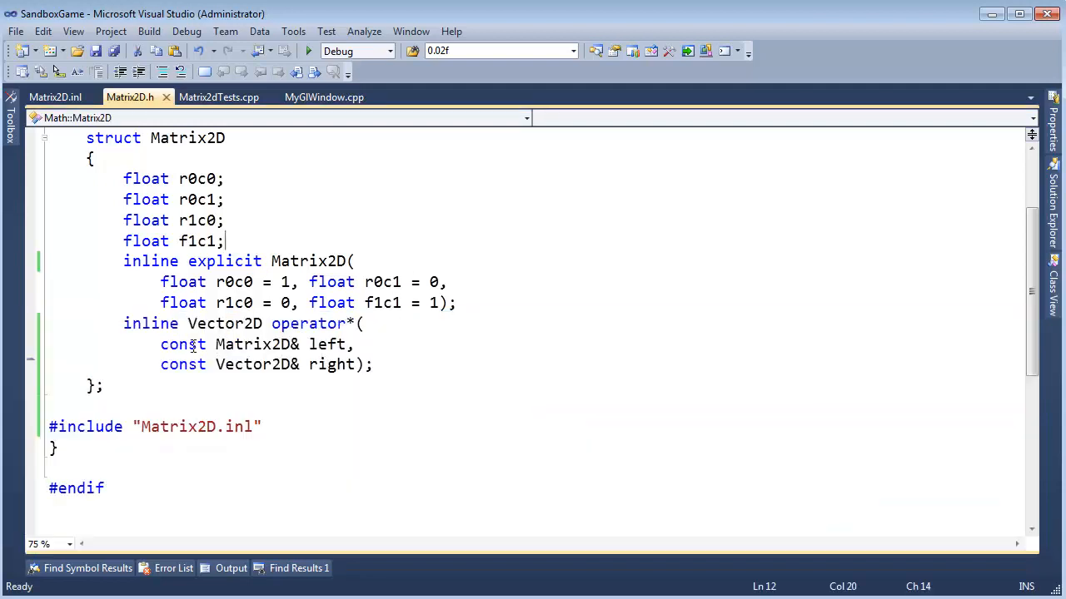
{"action": "left_click", "coordinate": [356, 365]}
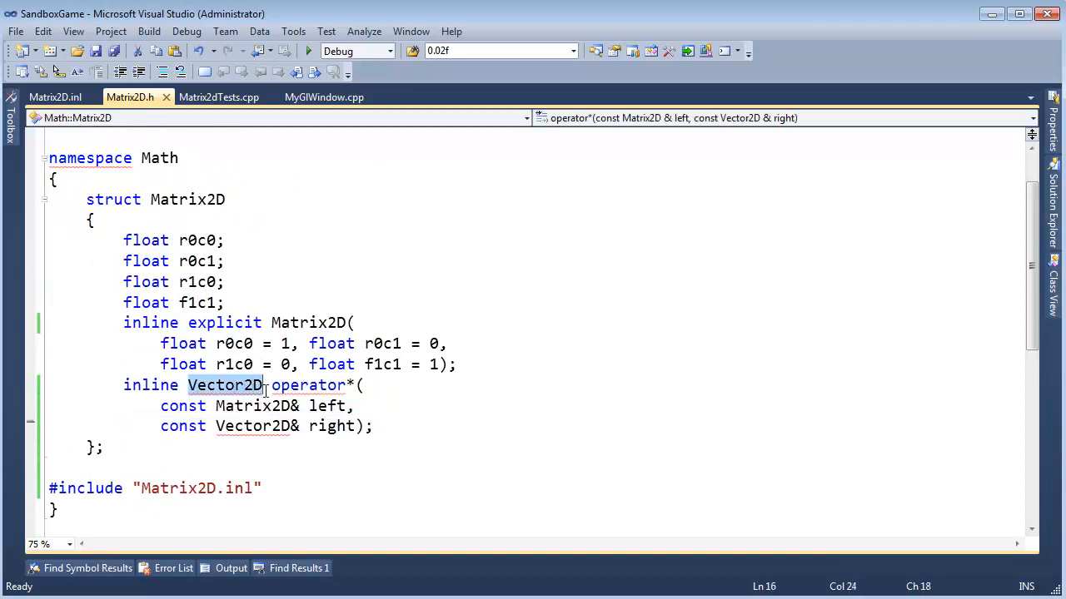
{"action": "left_click", "coordinate": [263, 406]}
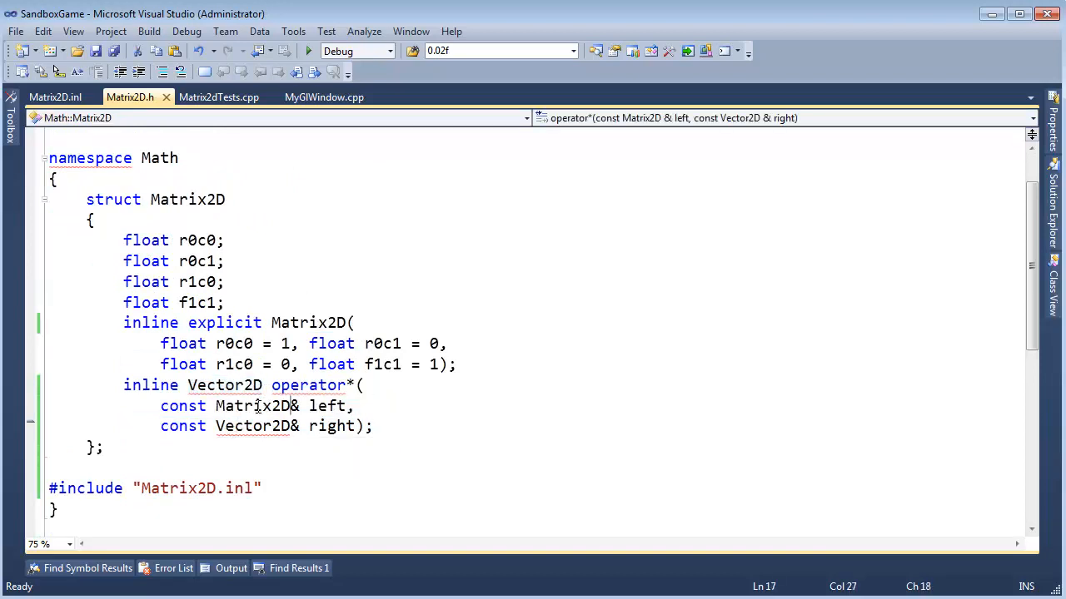
{"action": "mouse_move", "coordinate": [223, 385]}
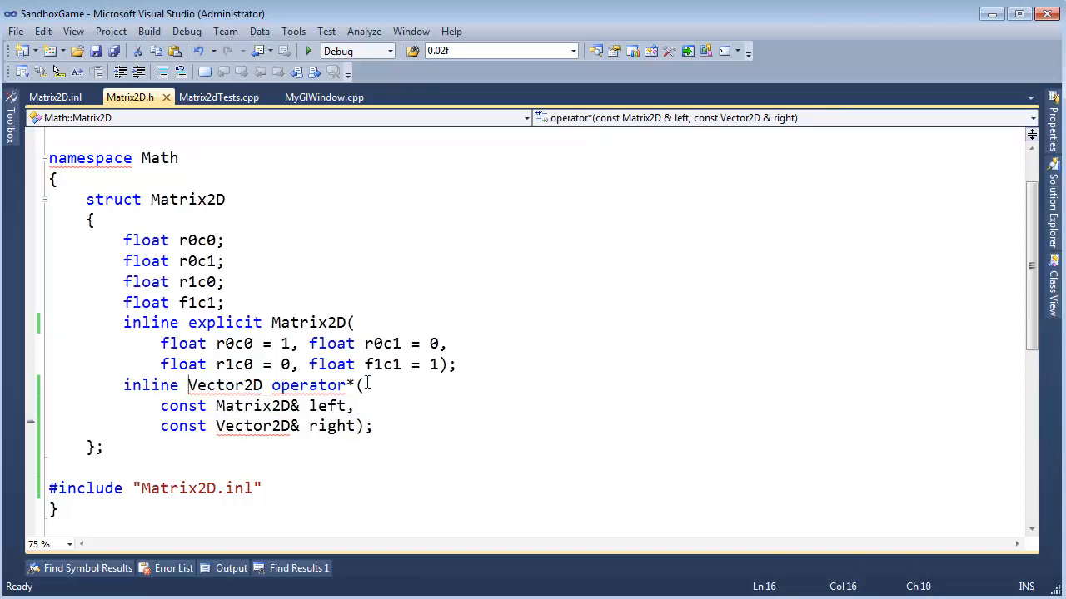
{"action": "mouse_move", "coordinate": [400, 368]}
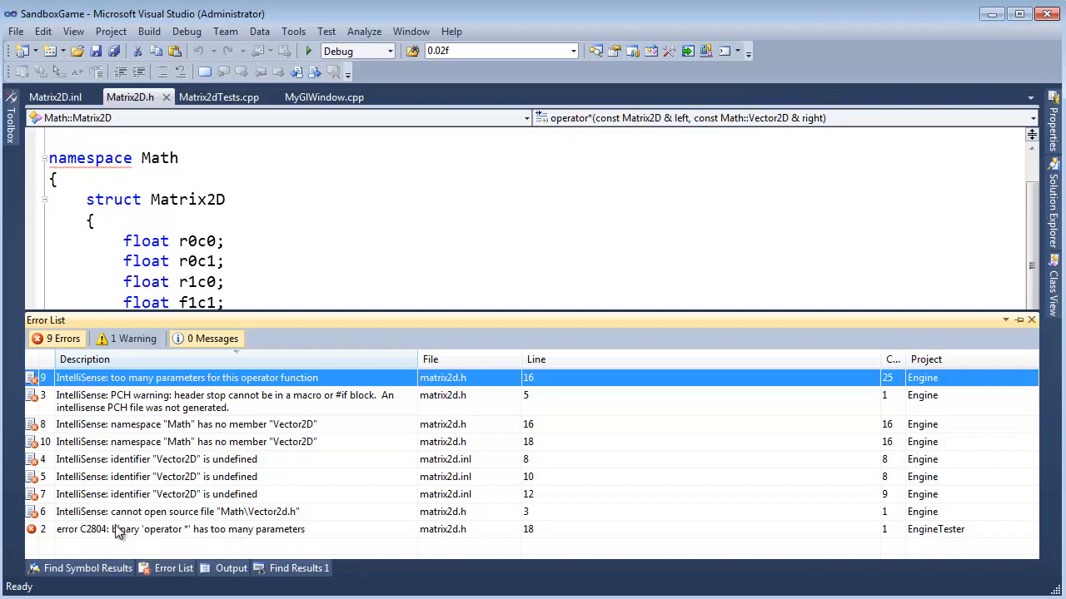
{"action": "mouse_move", "coordinate": [197, 440]}
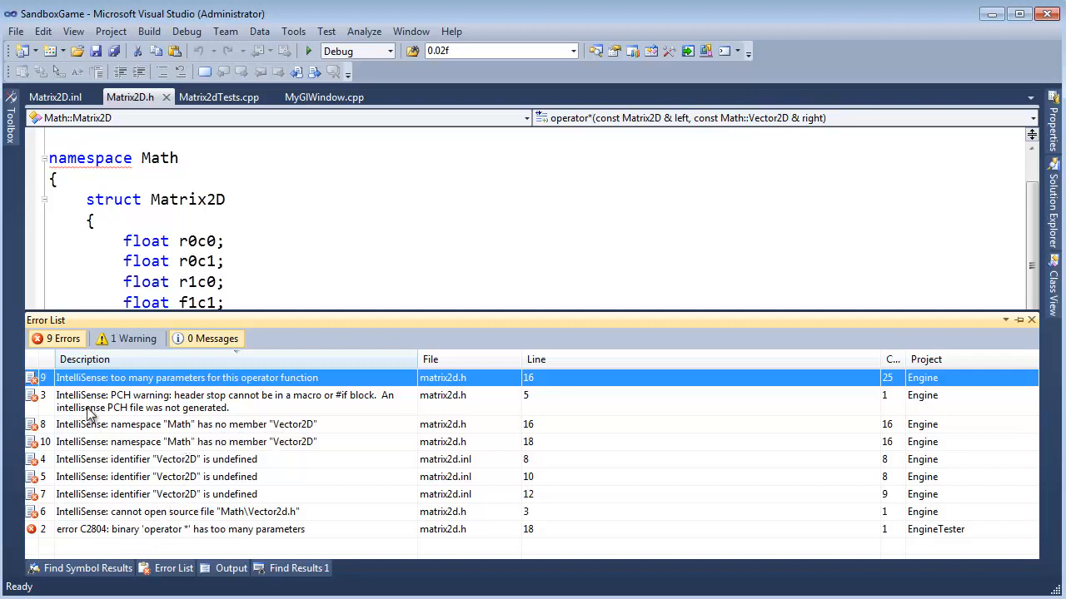
{"action": "mouse_move", "coordinate": [100, 511]}
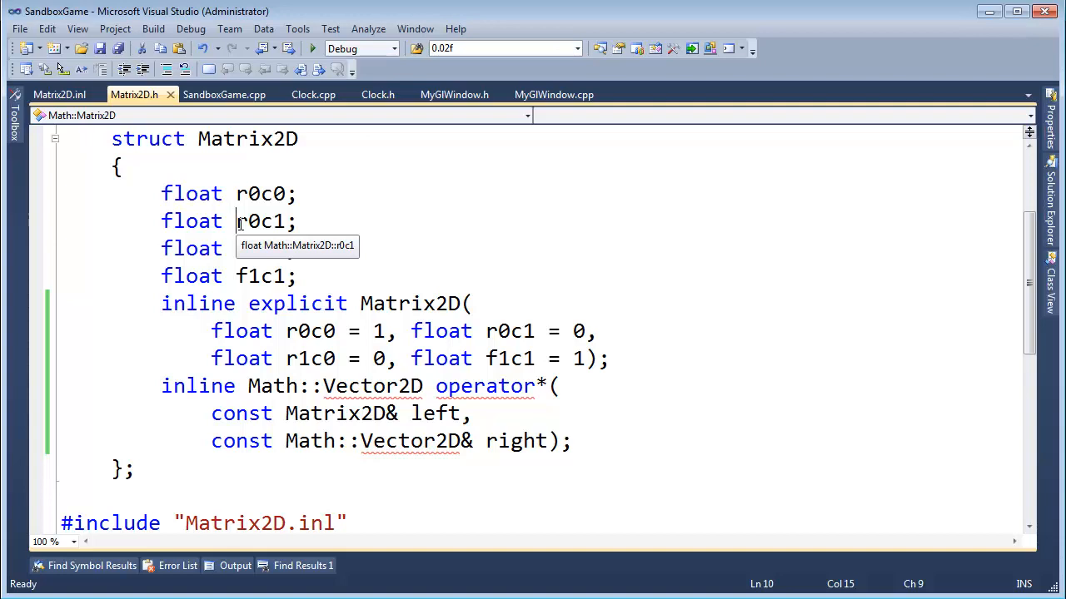
{"action": "mouse_move", "coordinate": [564, 440]}
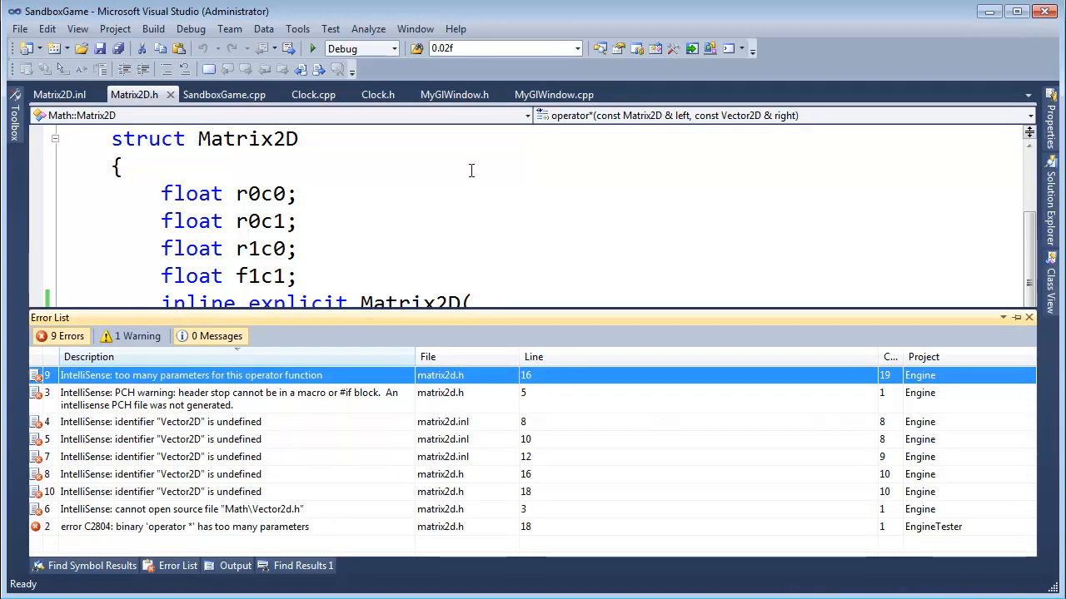
Step: Unindent the free operator* declaration after the struct and compare it against Vector2D.h
{"action": "left_click", "coordinate": [1029, 316]}
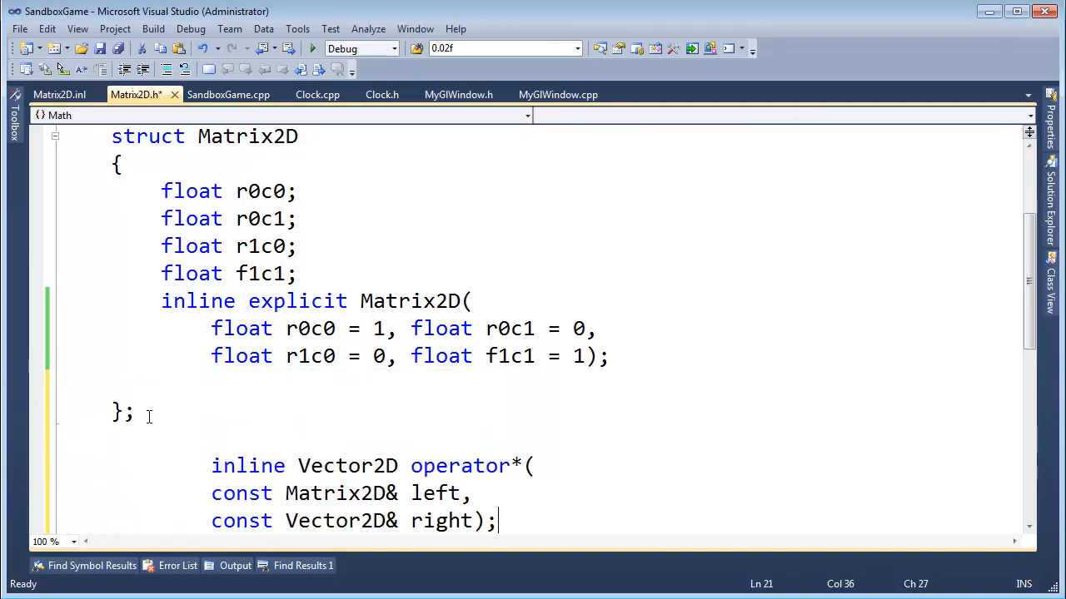
{"action": "key", "text": "ctrl+k"}
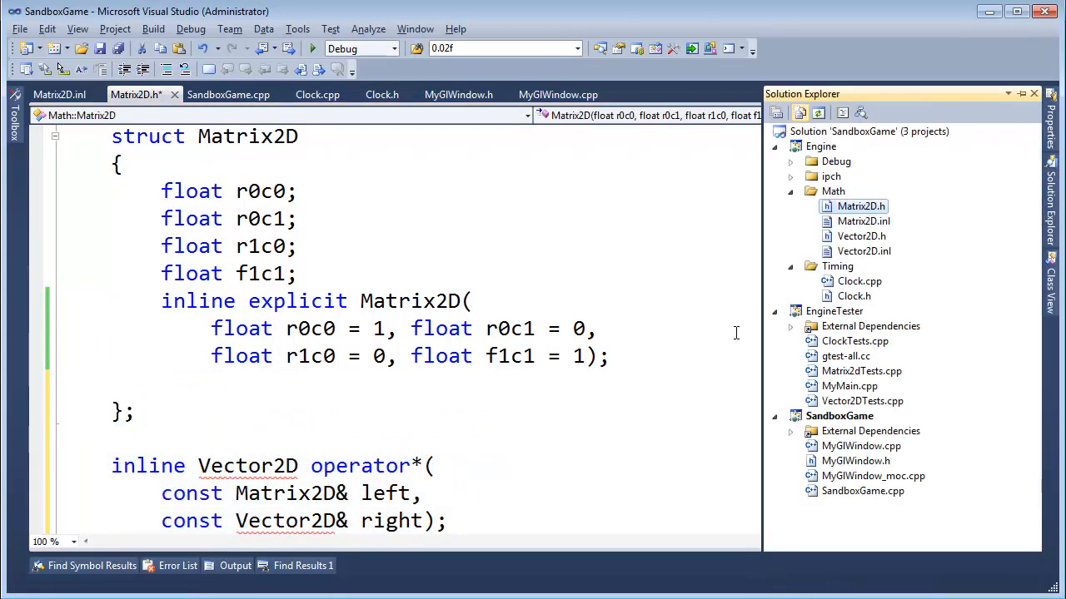
{"action": "left_click", "coordinate": [861, 237]}
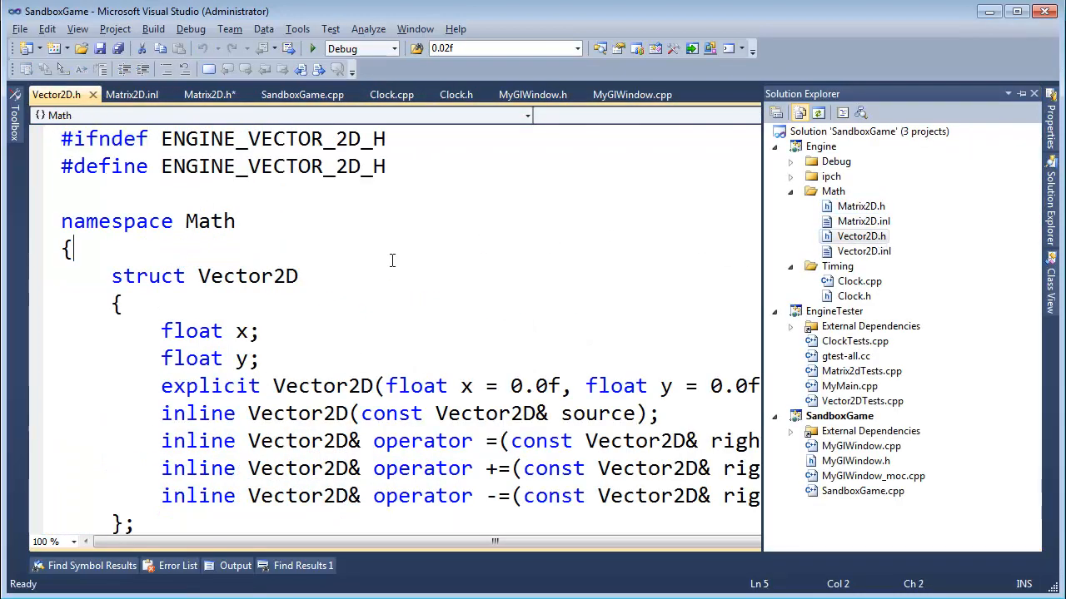
{"action": "scroll", "scroll_direction": "down", "scroll_amount": 3}
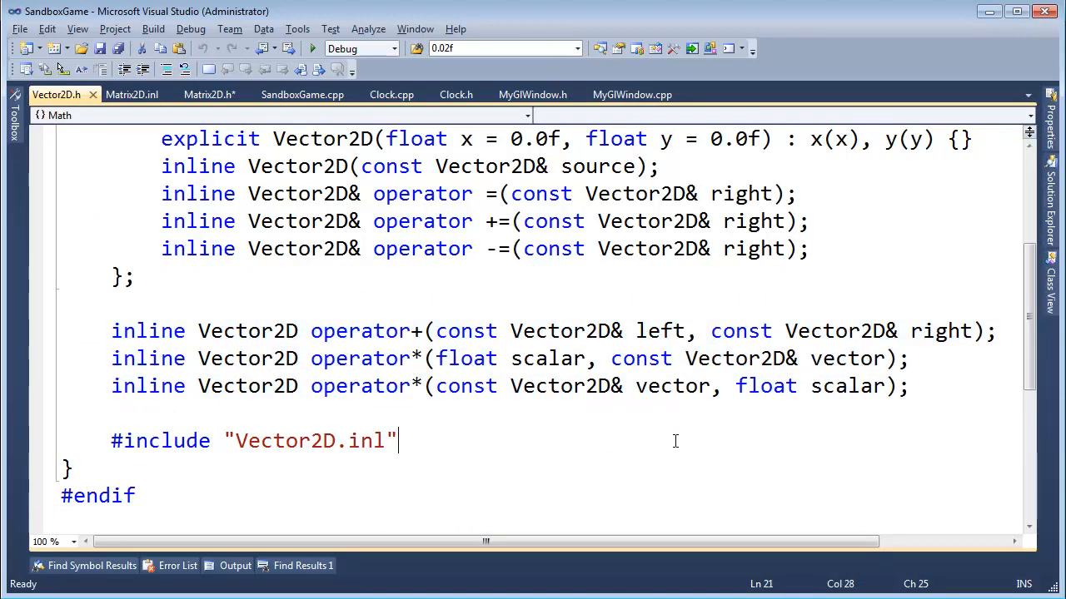
{"action": "left_click", "coordinate": [210, 93]}
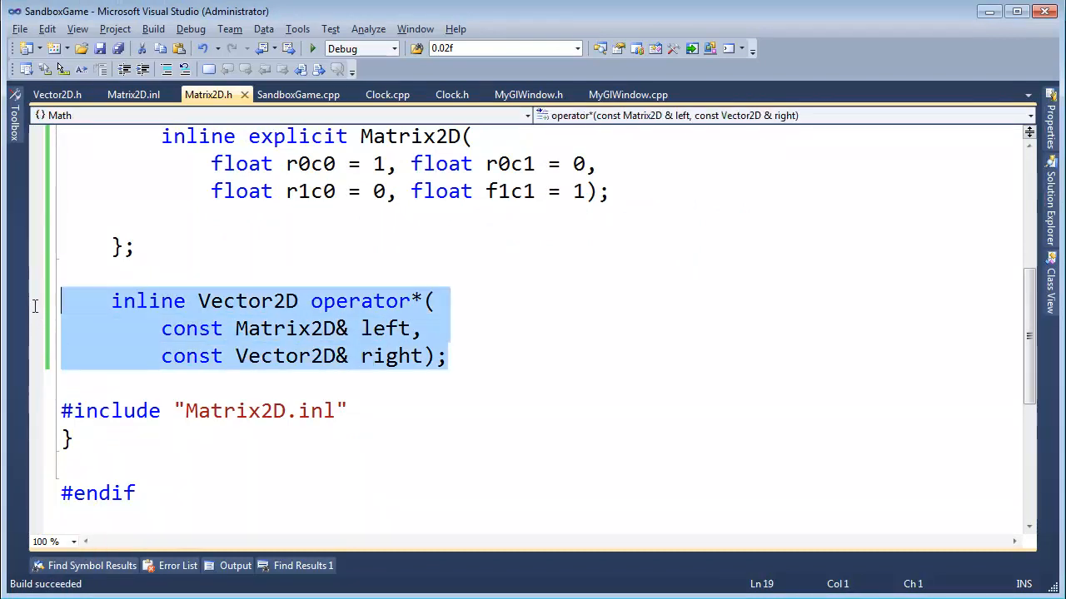
Step: Undo the move so operator* sits inside Matrix2D again, keeping both left and right parameters
{"action": "key", "text": "Delete"}
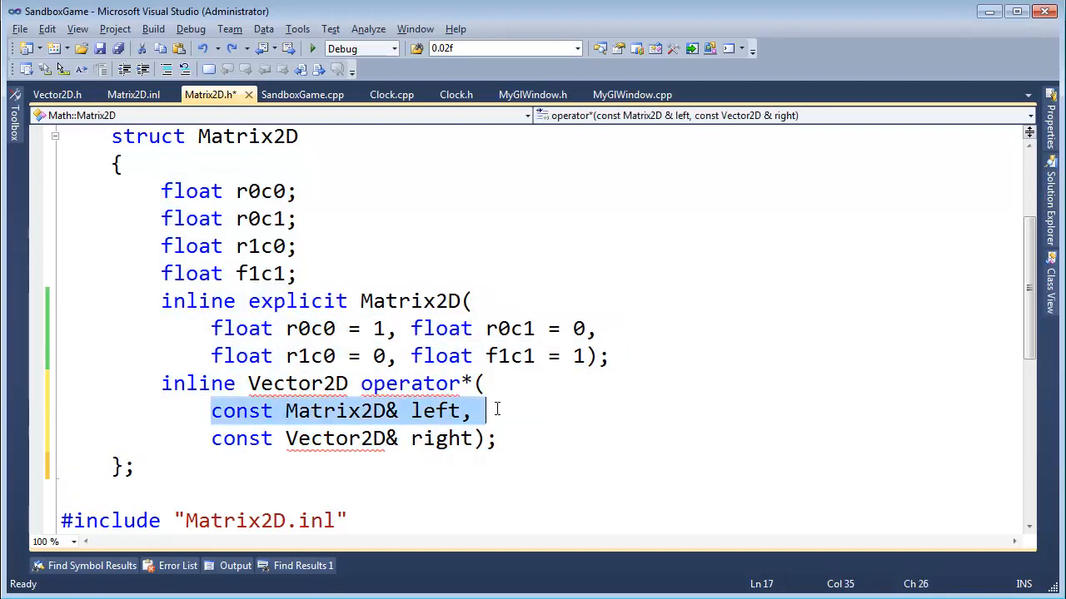
{"action": "key", "text": "Delete"}
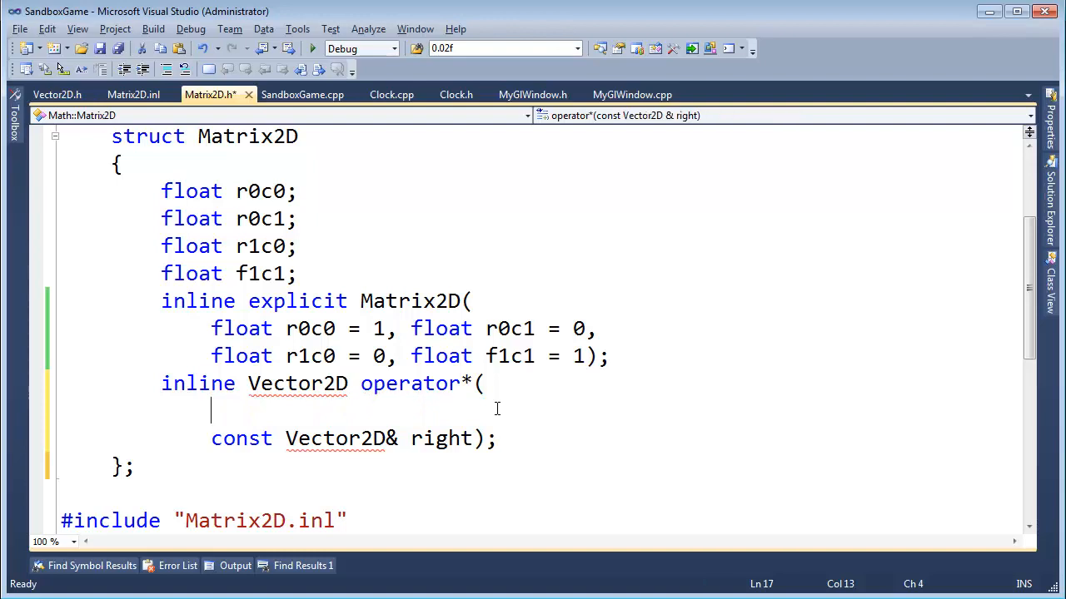
{"action": "key", "text": "Backspace"}
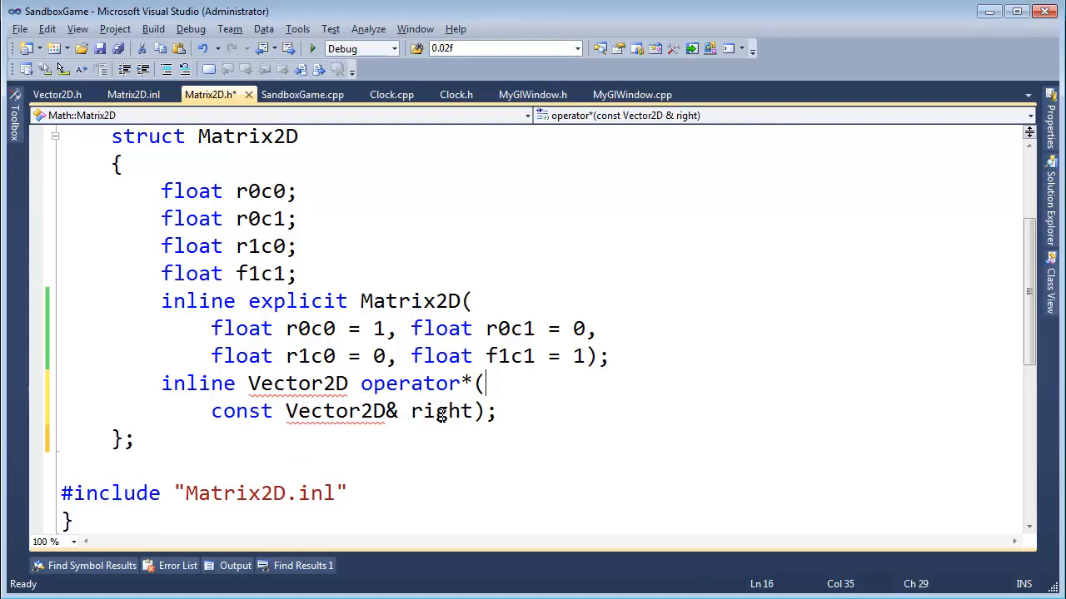
{"action": "double_click", "coordinate": [441, 409]}
{"action": "type", "text": "const Matrix2D& left,"}
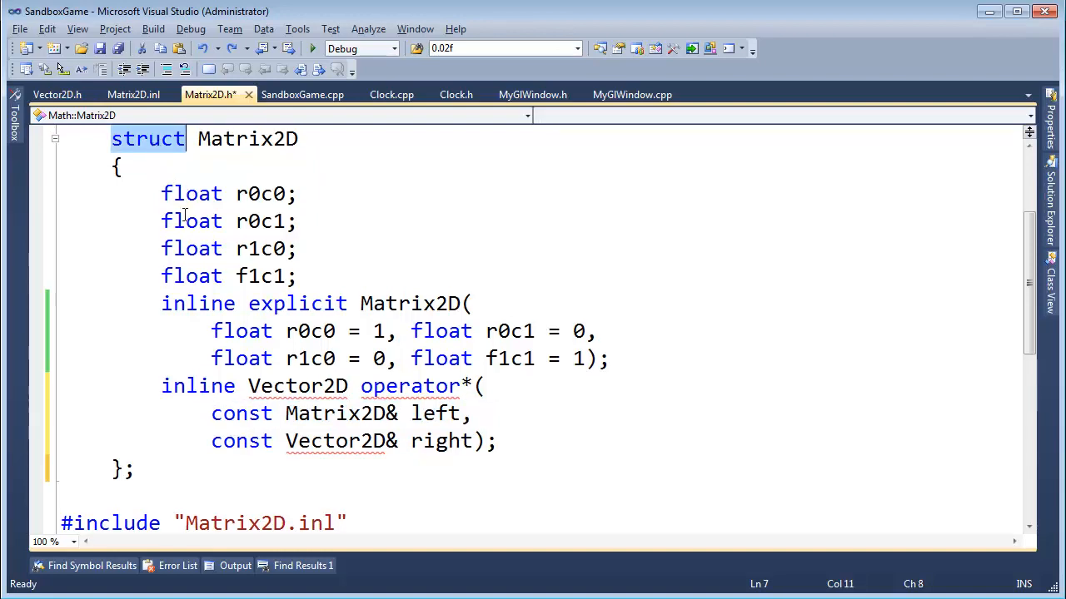
{"action": "left_click_drag", "start_coordinate": [162, 193], "coordinate": [296, 277]}
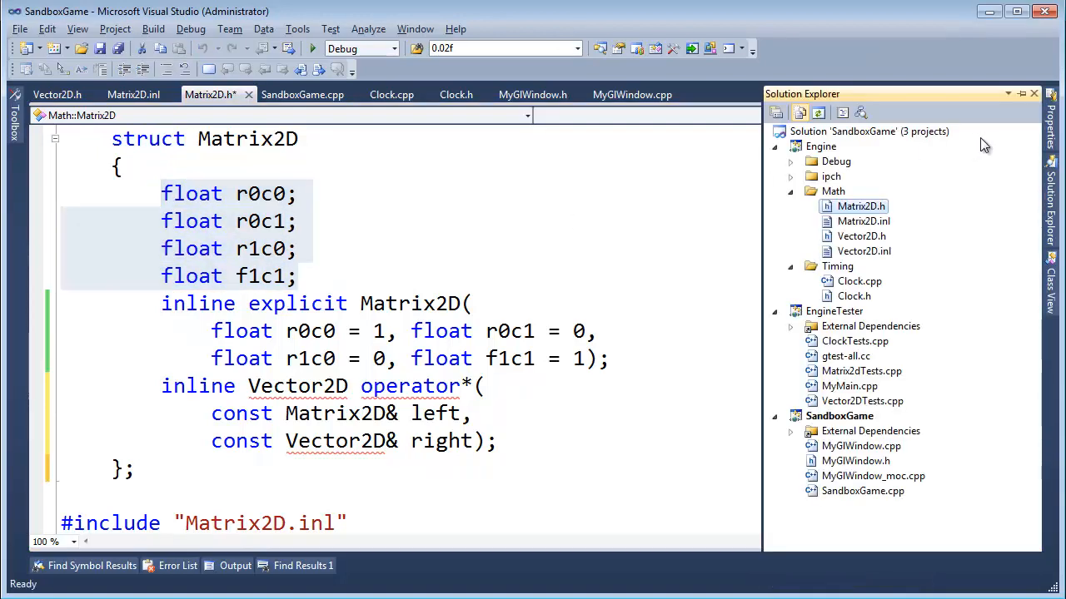
{"action": "left_click", "coordinate": [57, 93]}
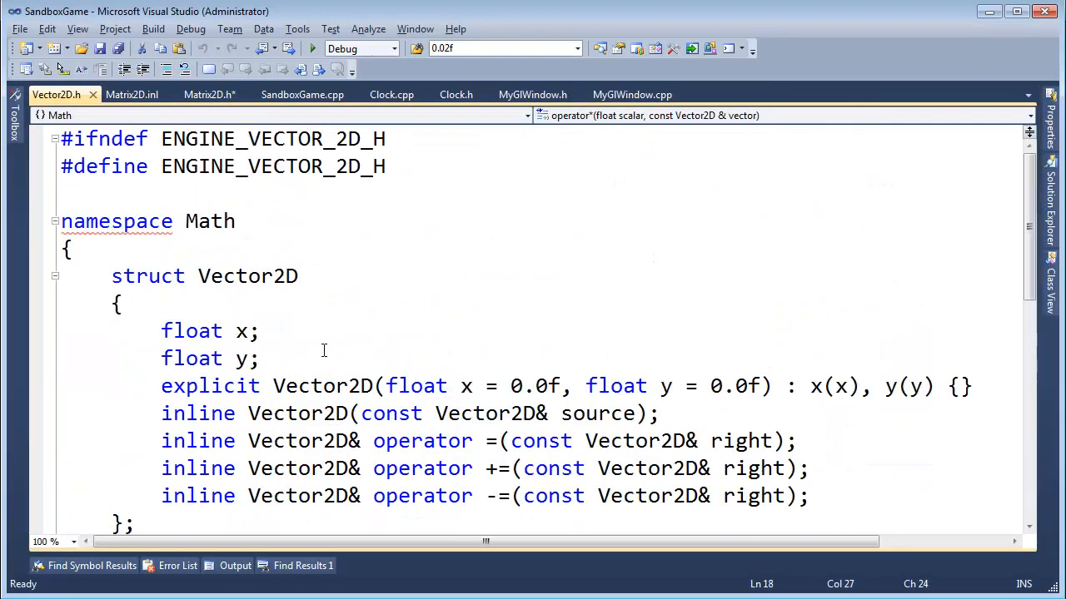
{"action": "left_click", "coordinate": [259, 330]}
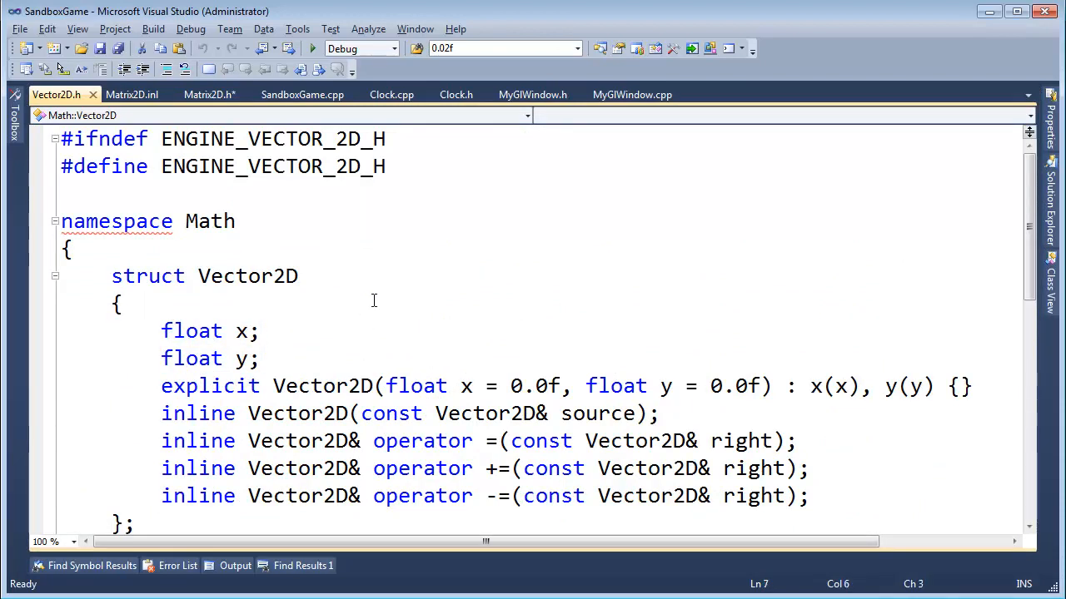
{"action": "left_click", "coordinate": [210, 93]}
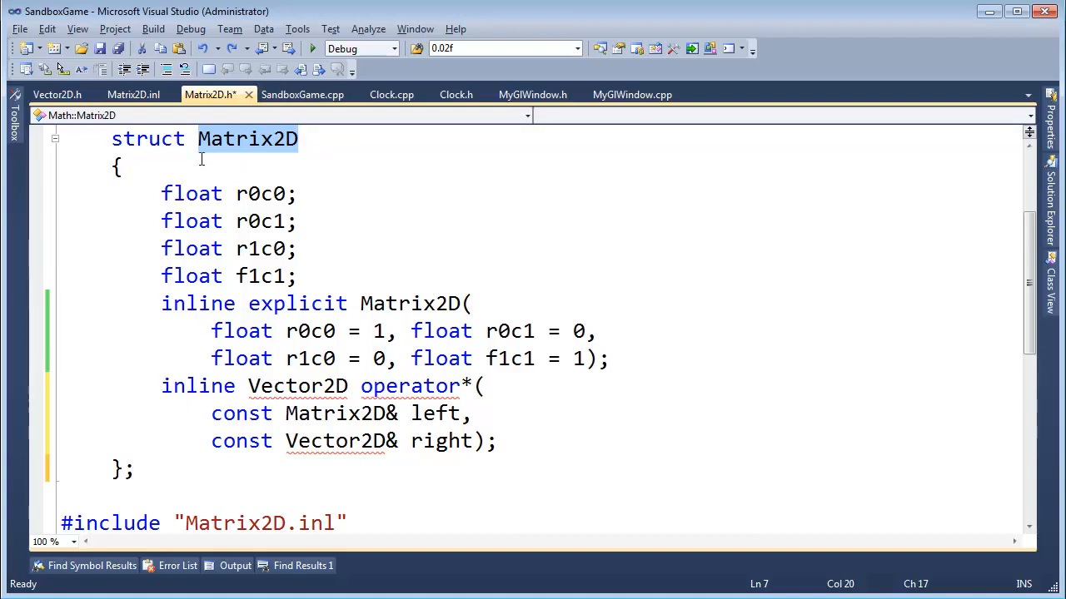
Step: Add the friend keyword before the inline operator* declaration and select the whole declaration
{"action": "left_click", "coordinate": [163, 387]}
{"action": "type", "text": "friend "}
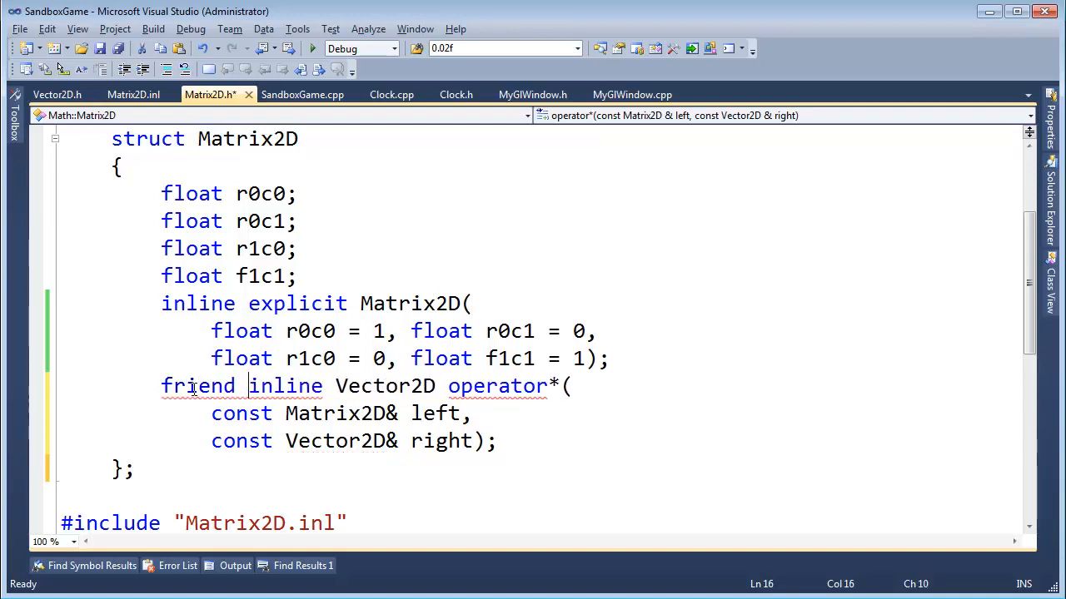
{"action": "double_click", "coordinate": [199, 386]}
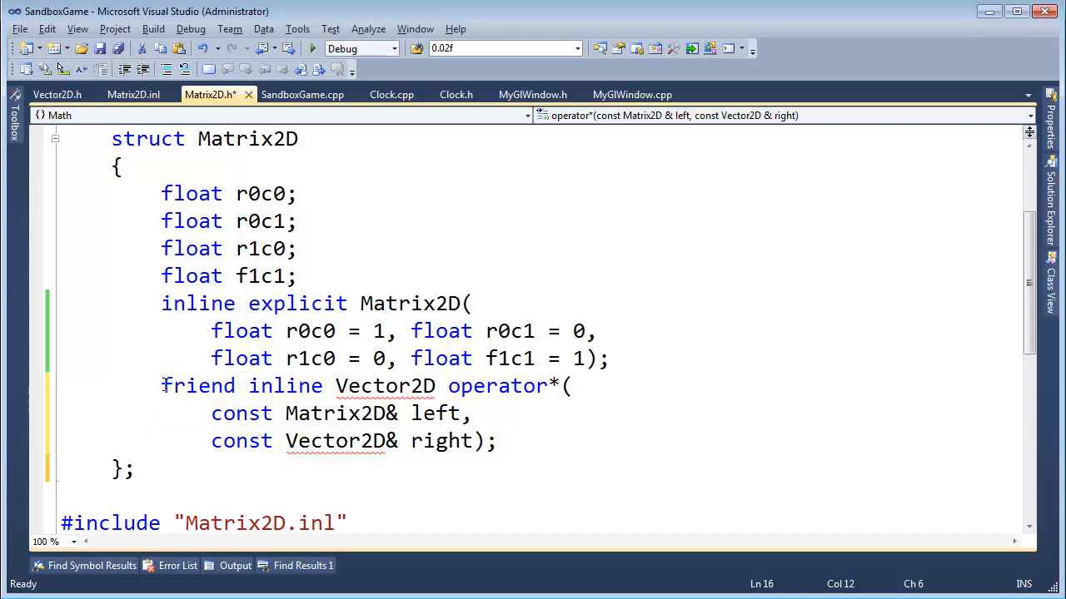
{"action": "left_click_drag", "start_coordinate": [161, 386], "coordinate": [496, 439]}
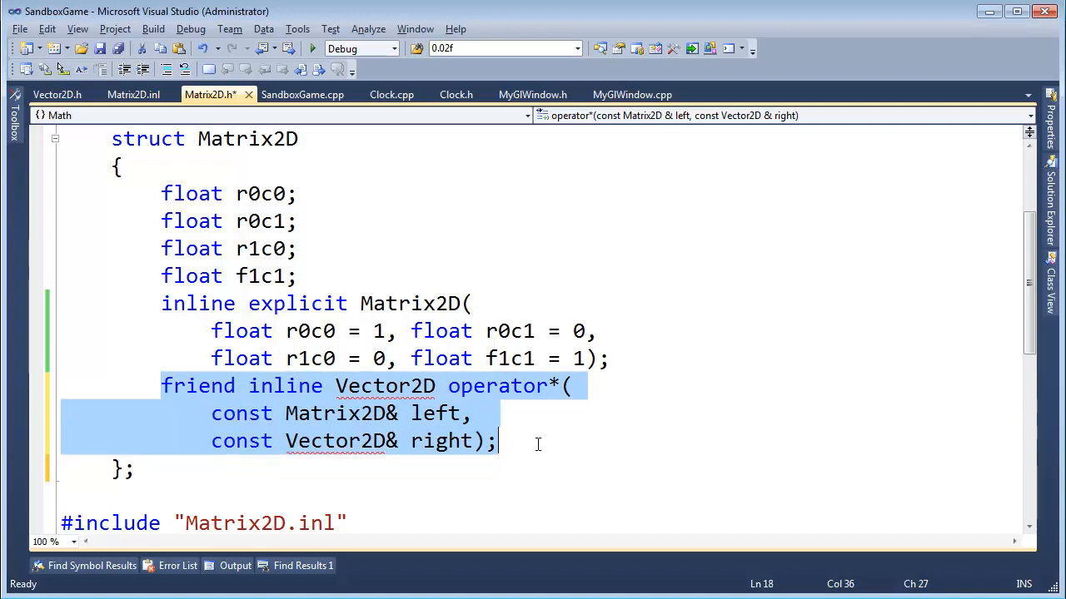
Step: Drop the friend keyword and place operator* as a free inline function after the struct brace
{"action": "left_click", "coordinate": [161, 386]}
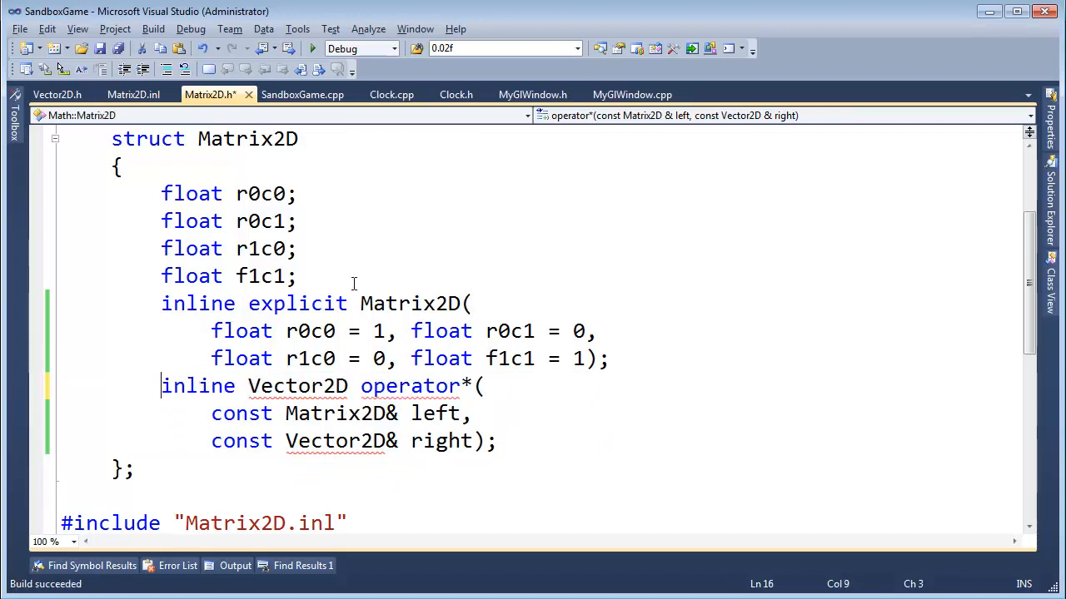
{"action": "left_click_drag", "start_coordinate": [162, 193], "coordinate": [298, 276]}
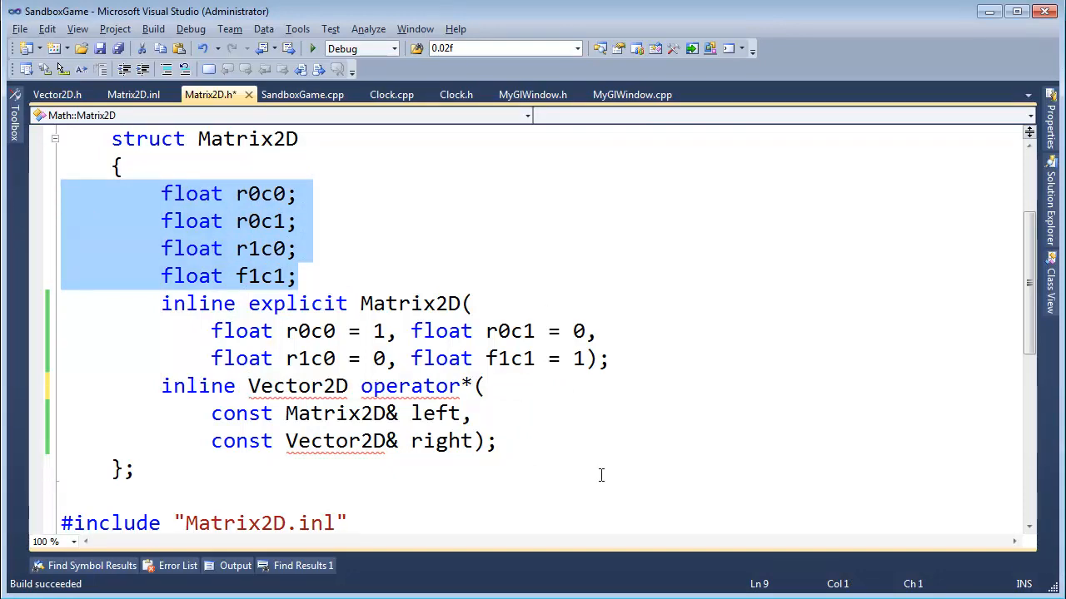
{"action": "left_click", "coordinate": [210, 413]}
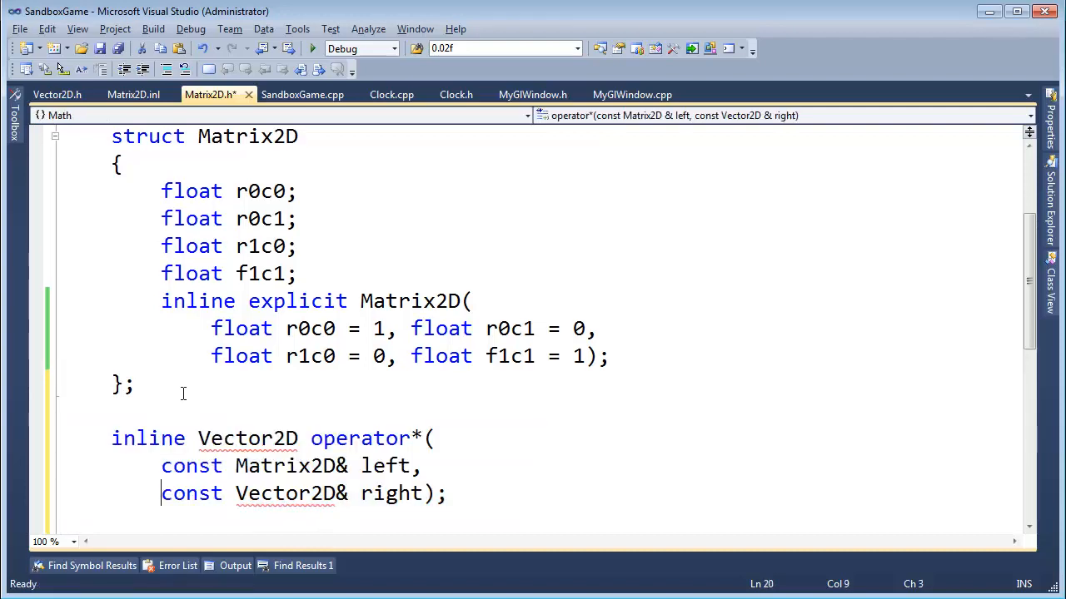
{"action": "scroll", "scroll_direction": "down", "scroll_amount": 3}
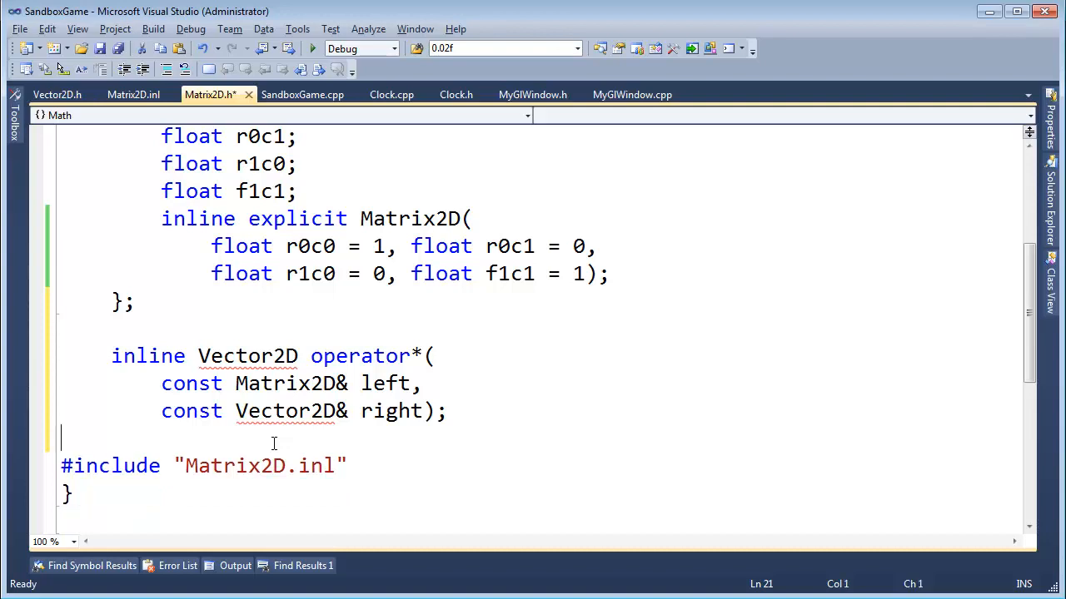